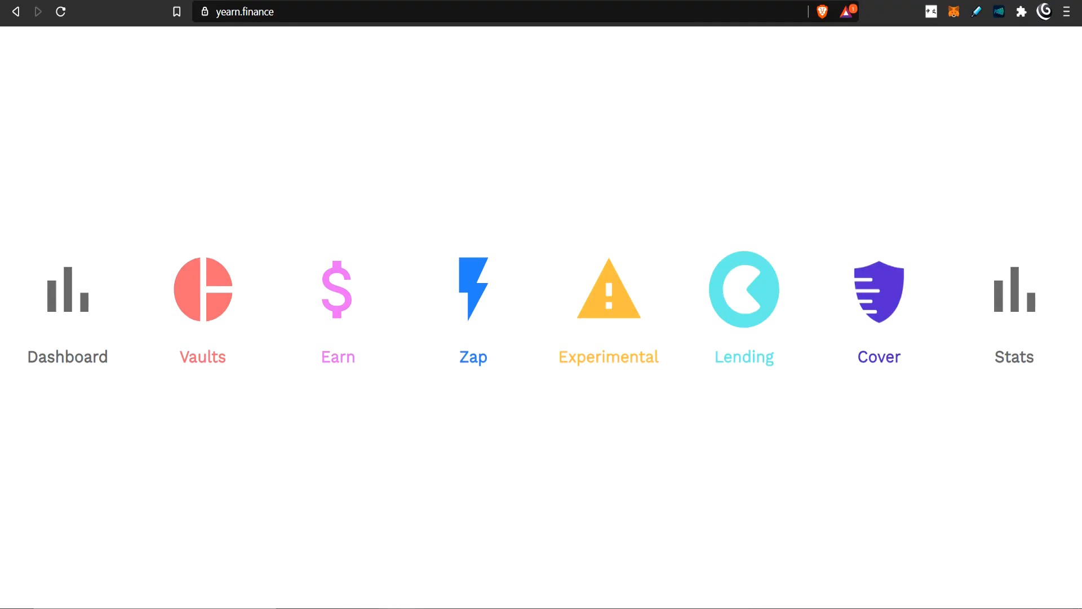
Step: Go to the yearn.finance Vaults list and scroll through the curve.fi LP vaults with yearly growth
left_click(203, 297)
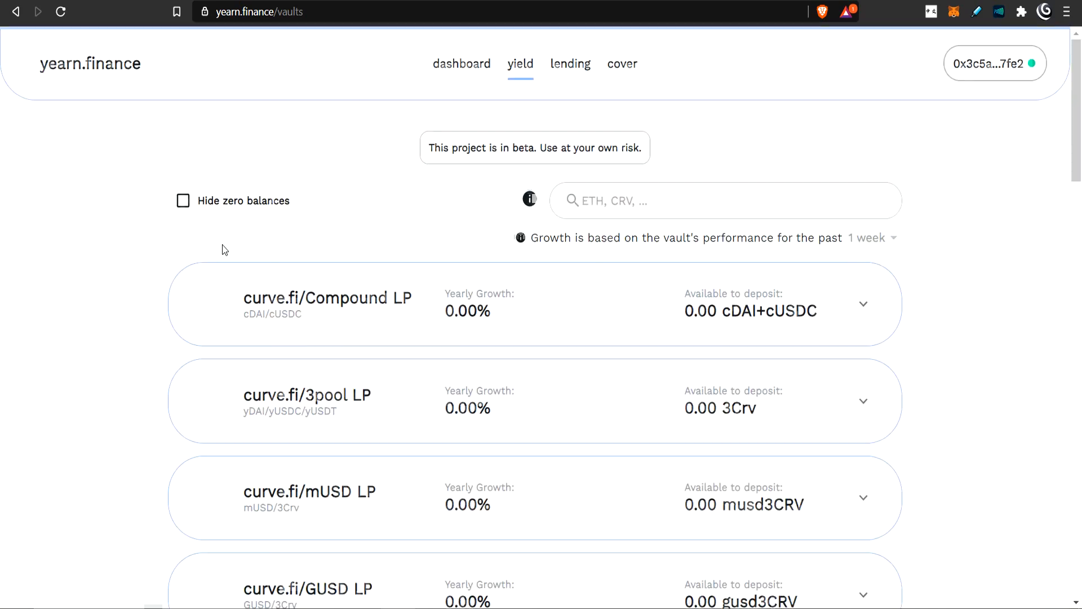
scroll("down", 3)
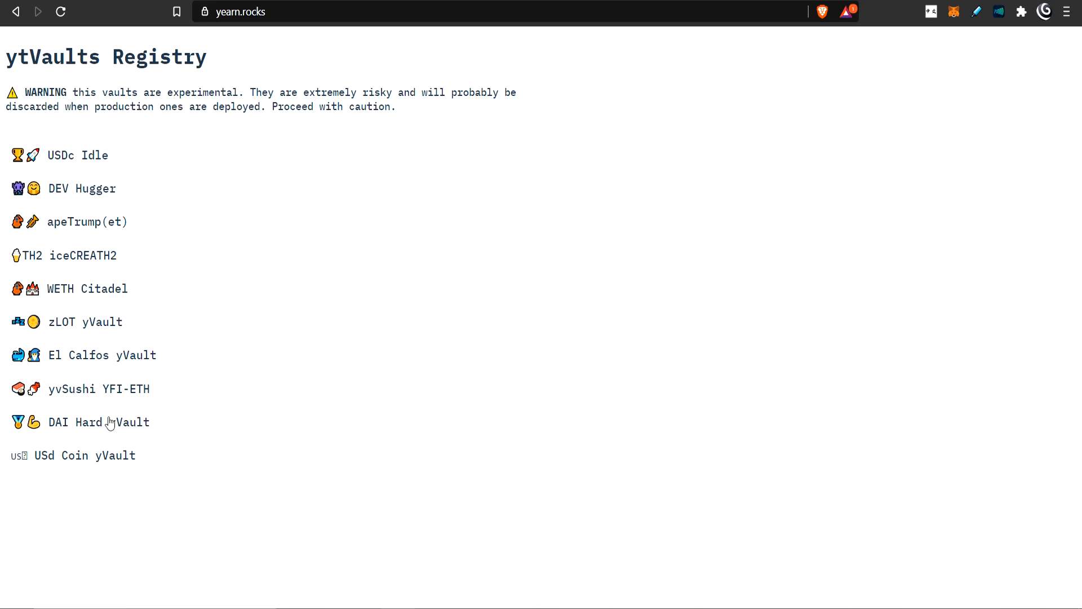
mouse_move(62, 212)
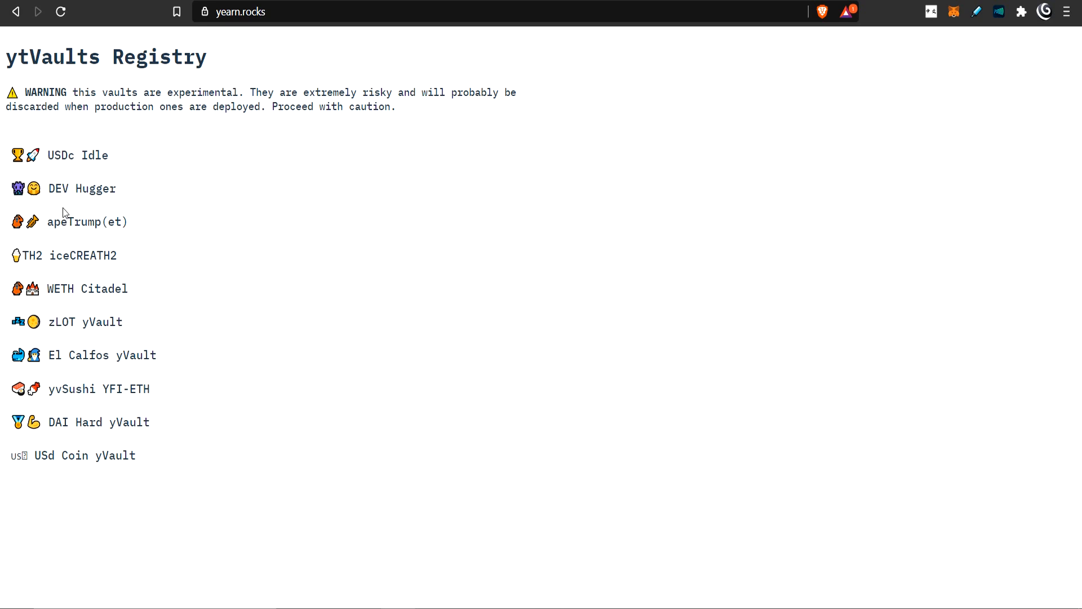
mouse_move(92, 256)
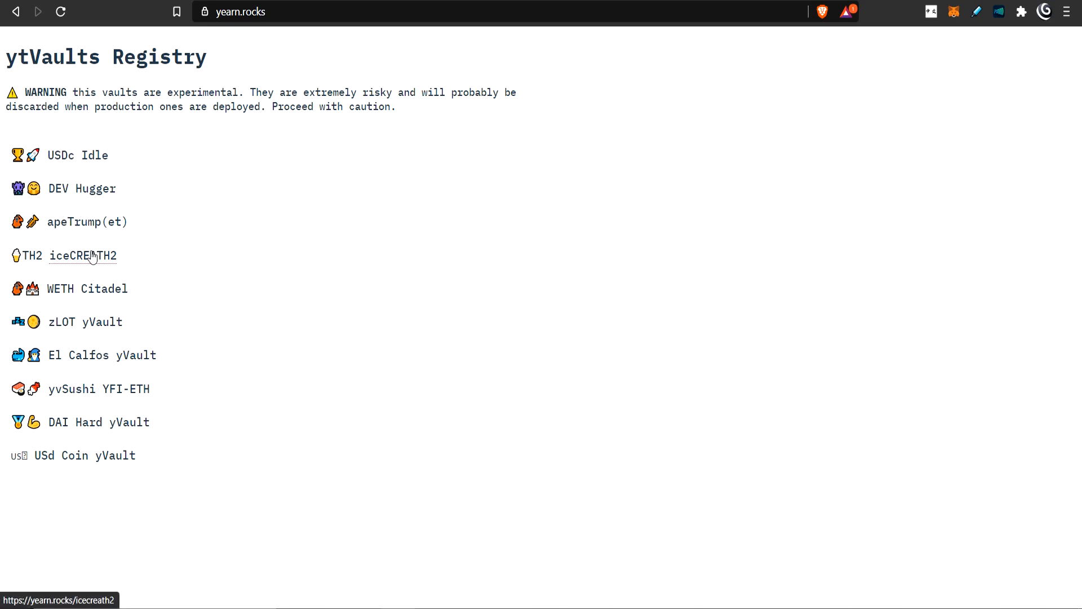
mouse_move(73, 221)
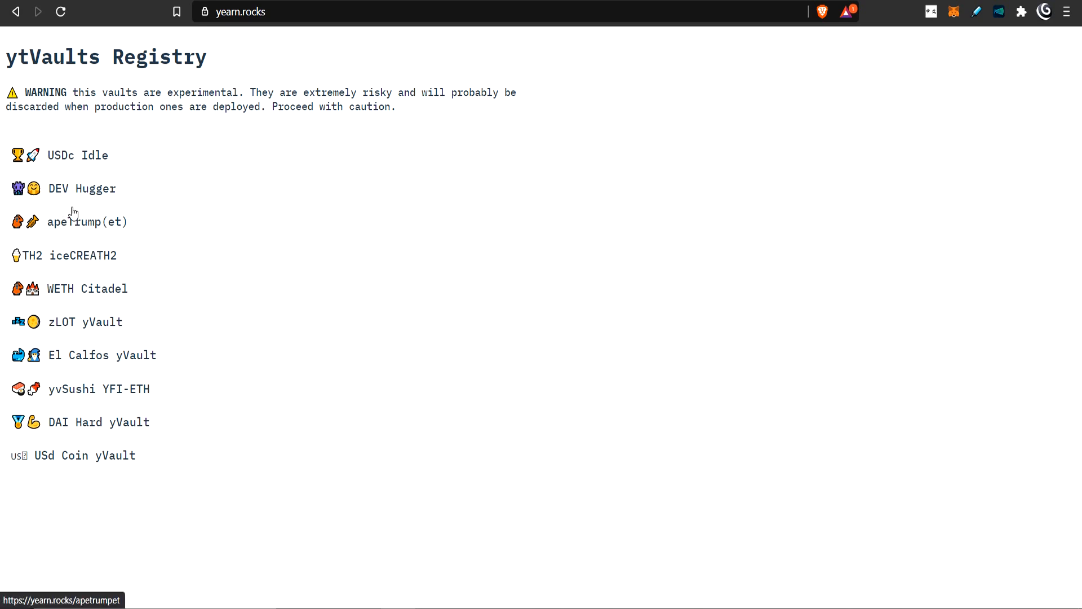
mouse_move(62, 348)
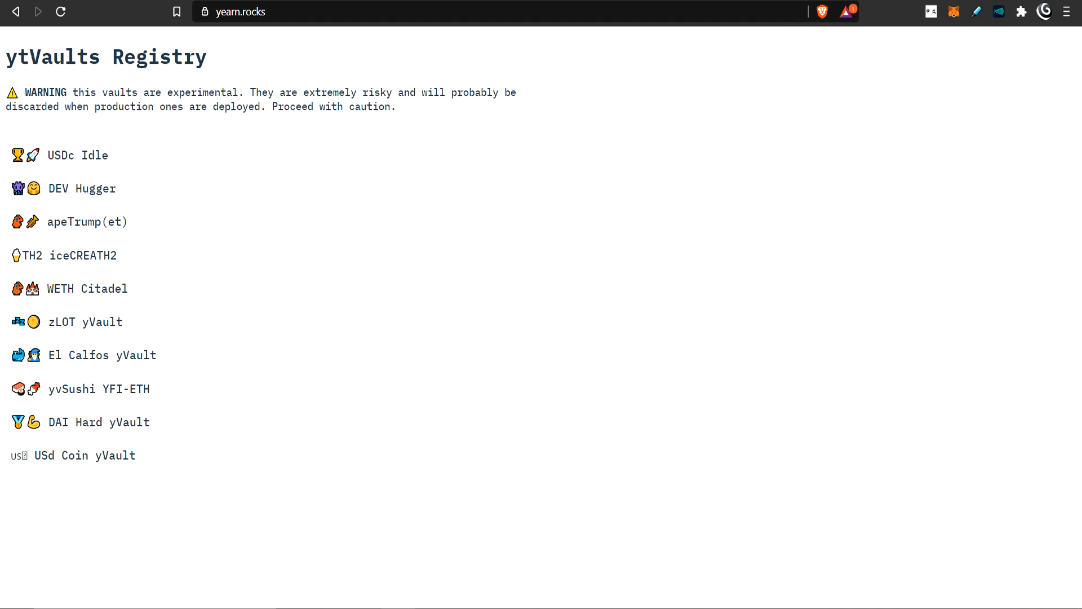
mouse_move(98, 422)
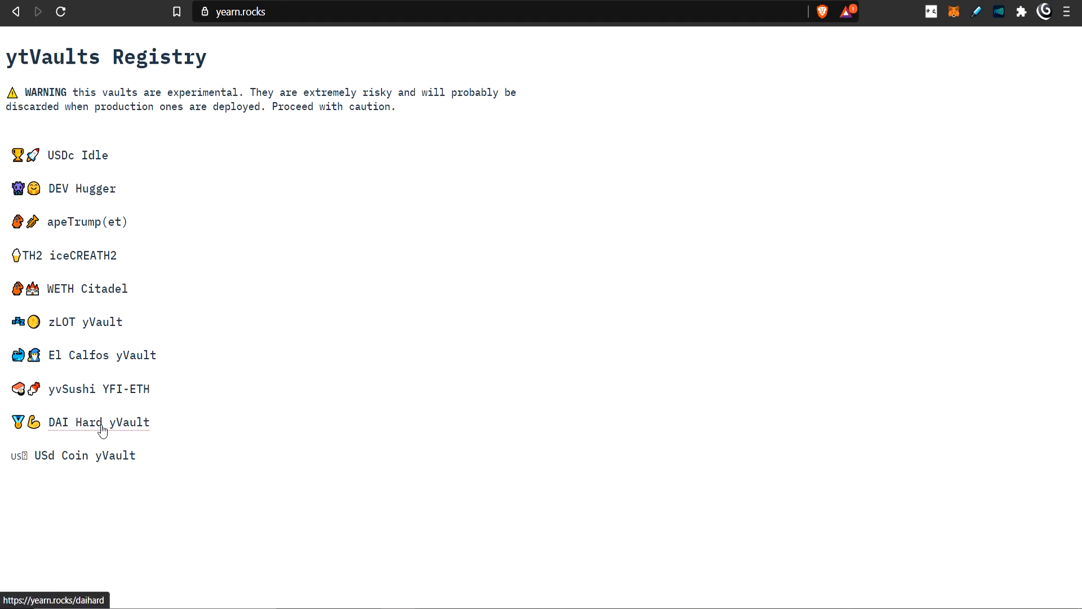
mouse_move(30, 465)
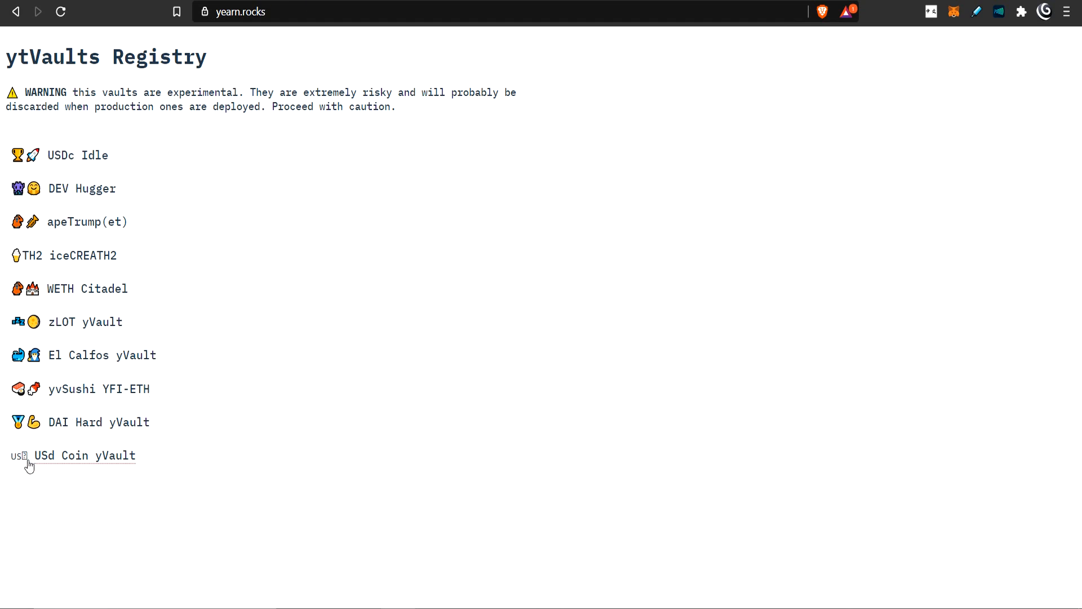
mouse_move(76, 456)
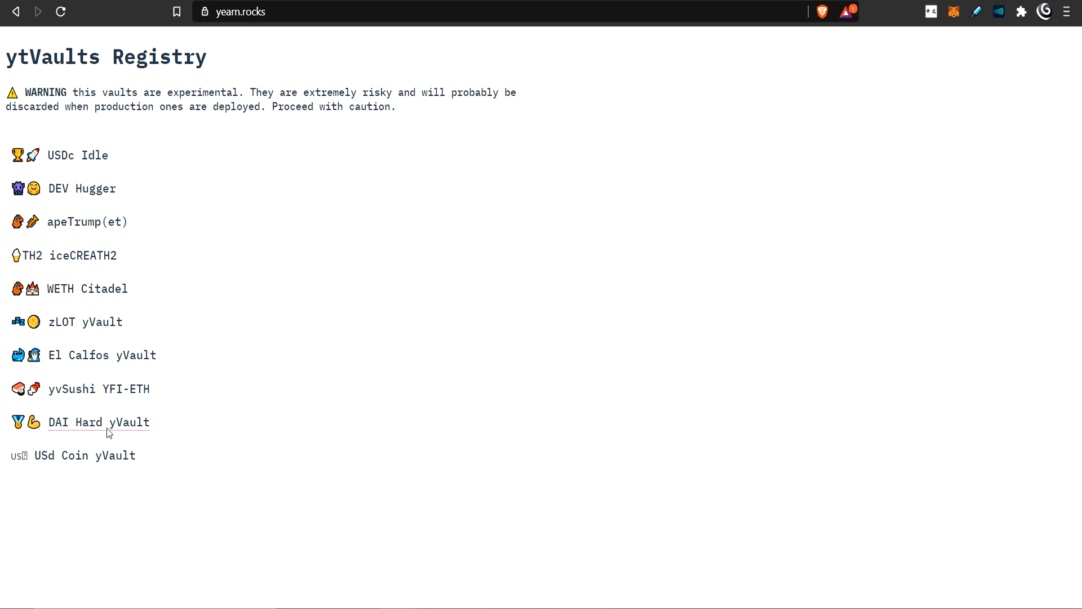
mouse_move(56, 431)
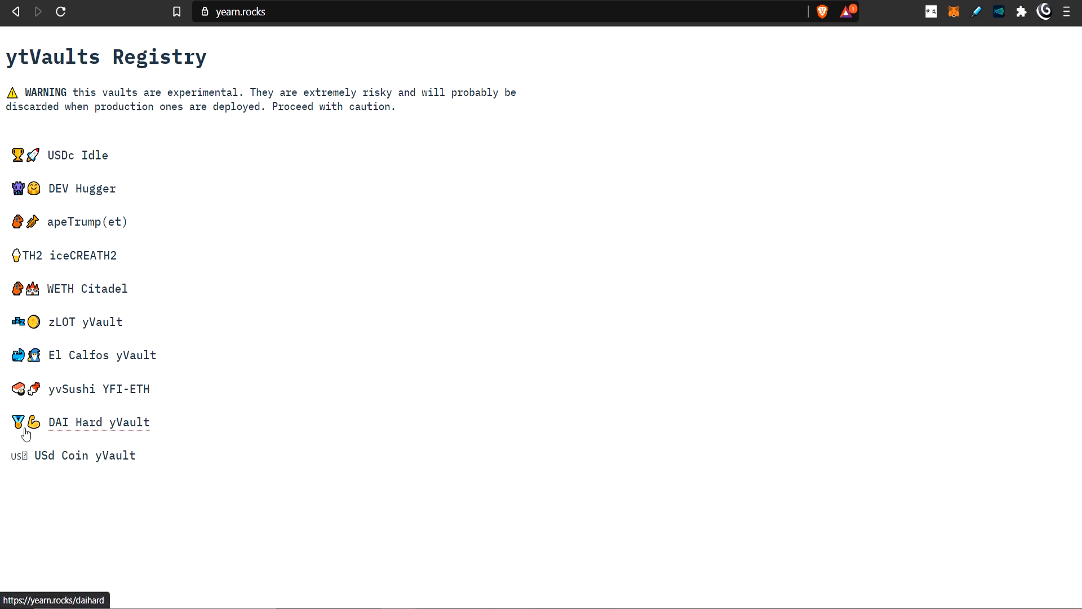
mouse_move(97, 430)
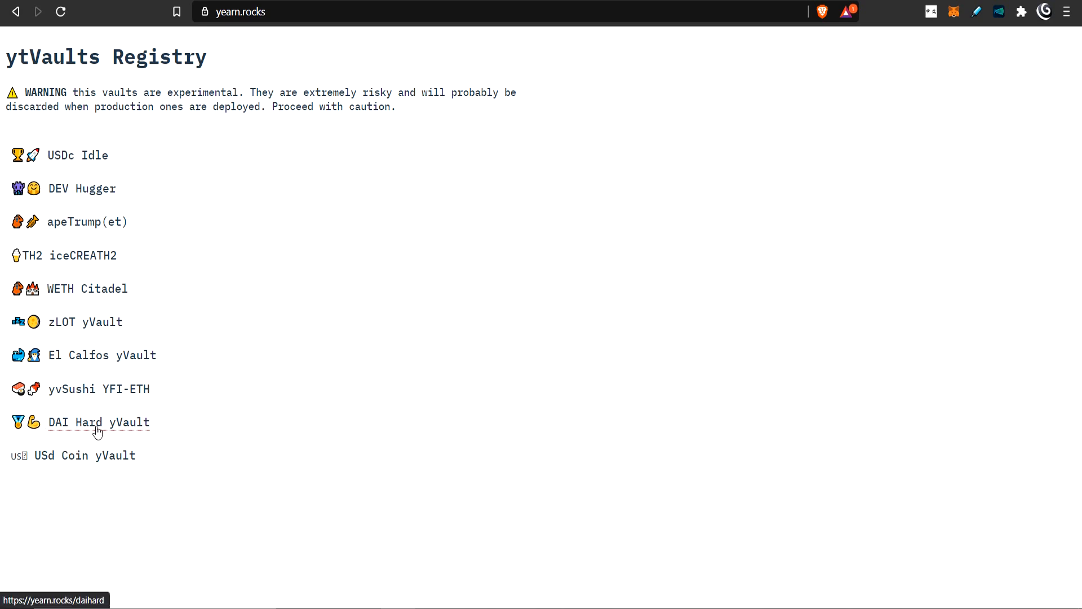
Step: Open the DAI Hard yVault details page from the ytVaults Registry
left_click(98, 422)
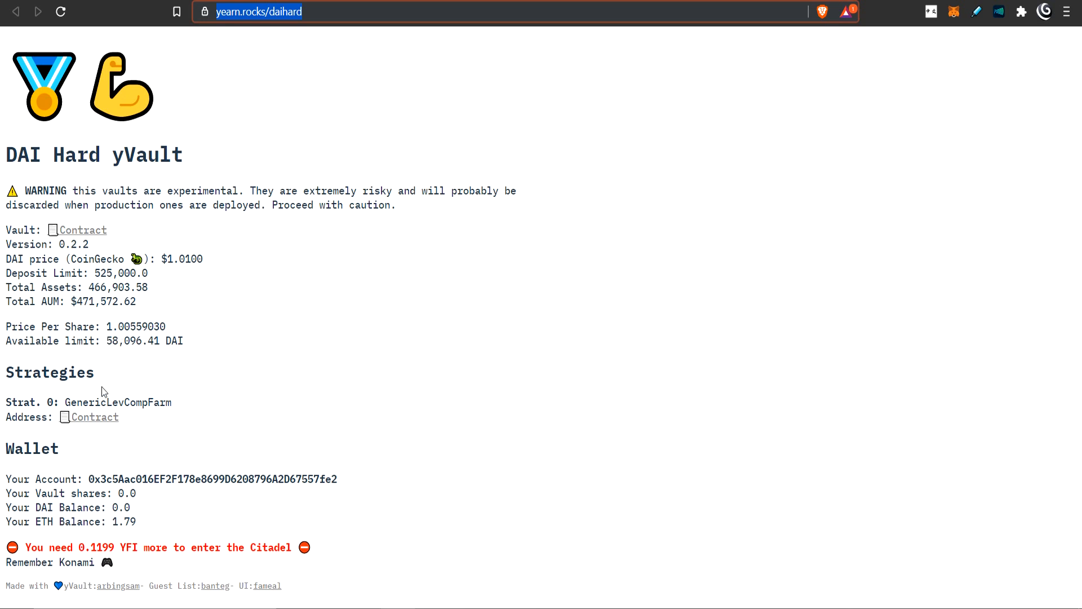
mouse_move(116, 375)
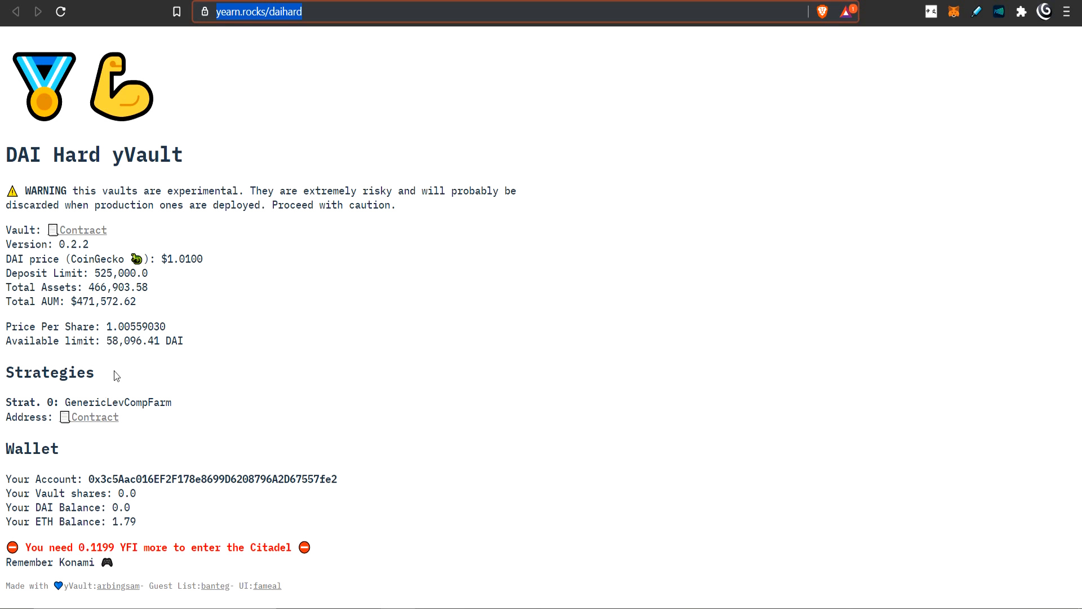
mouse_move(183, 521)
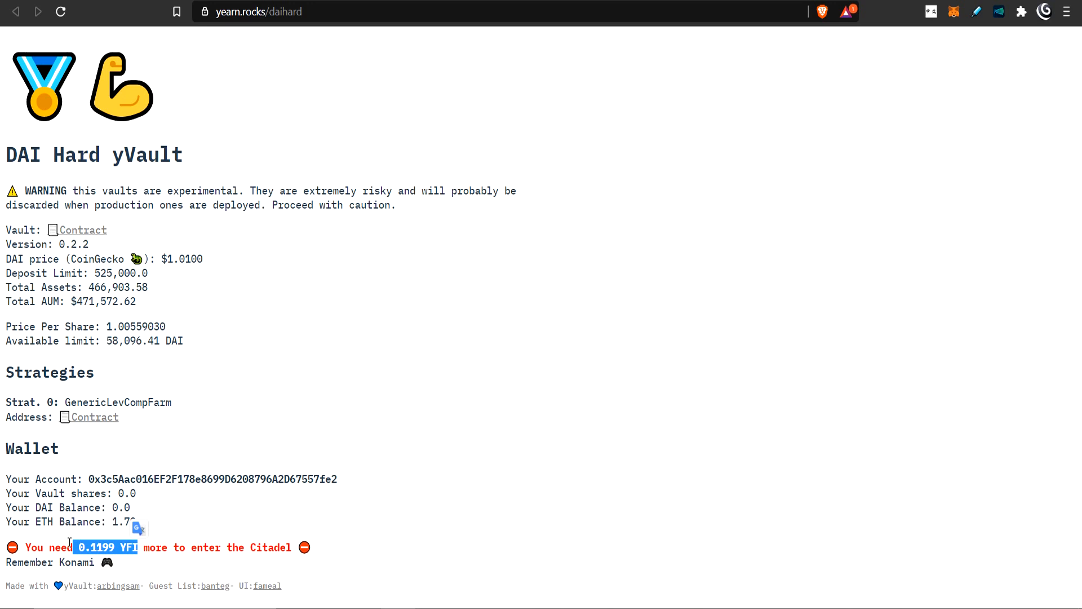
mouse_move(177, 561)
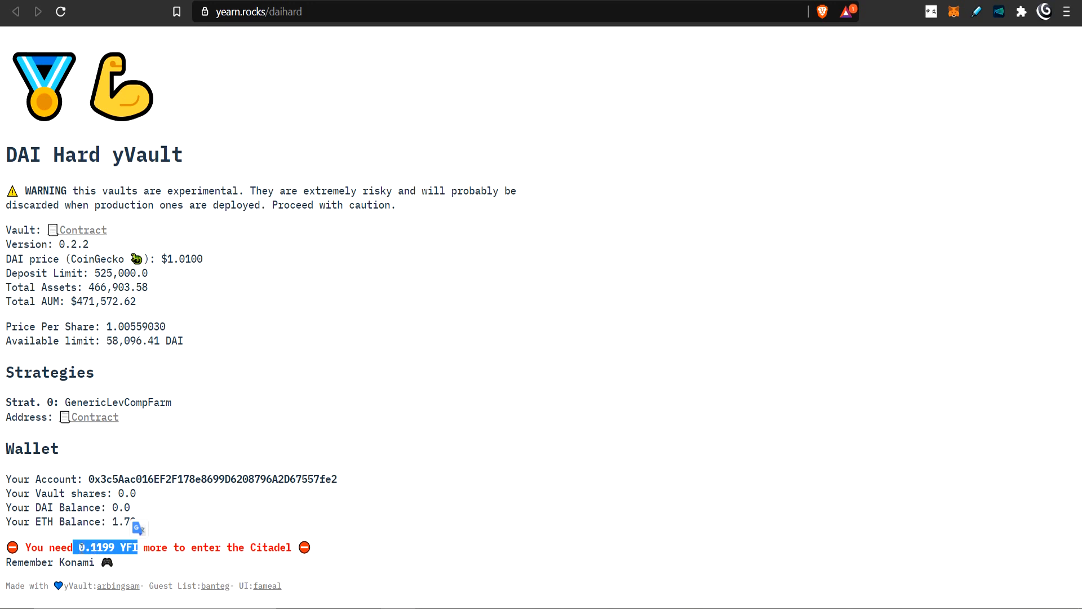
mouse_move(134, 464)
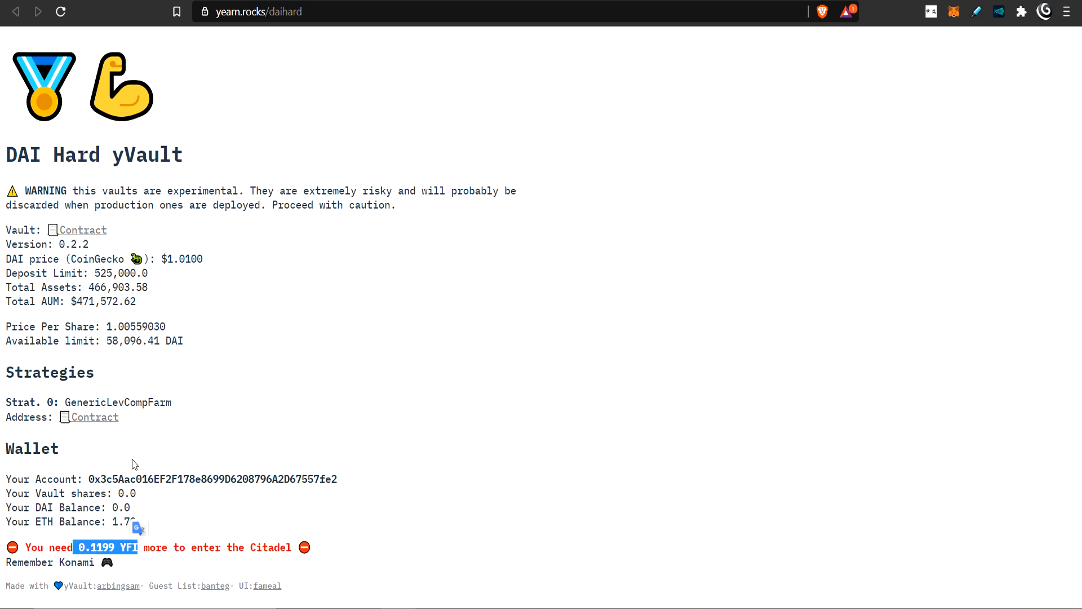
mouse_move(93, 417)
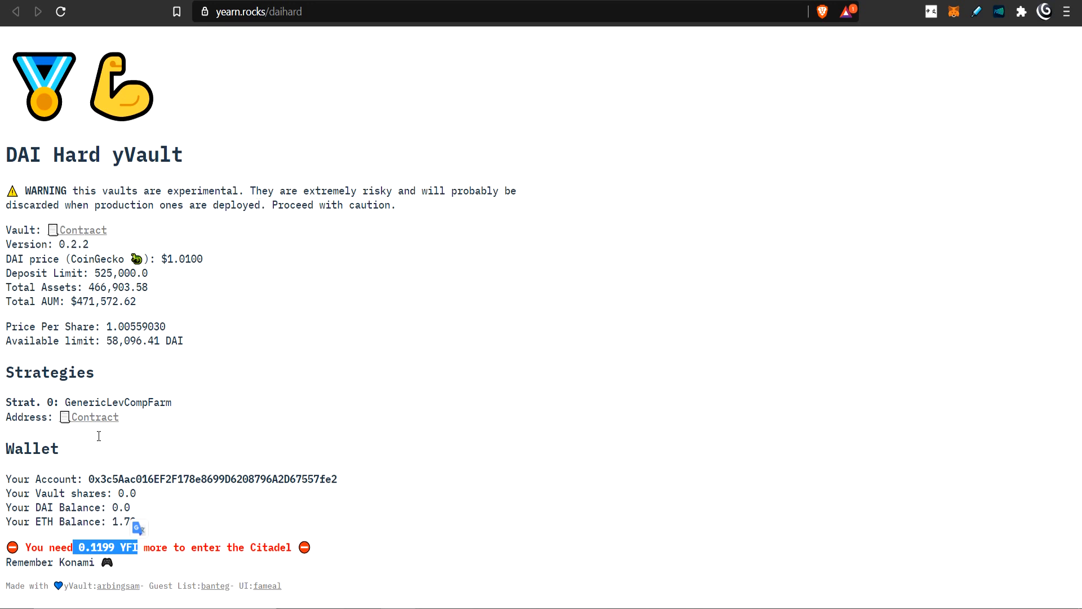
mouse_move(107, 357)
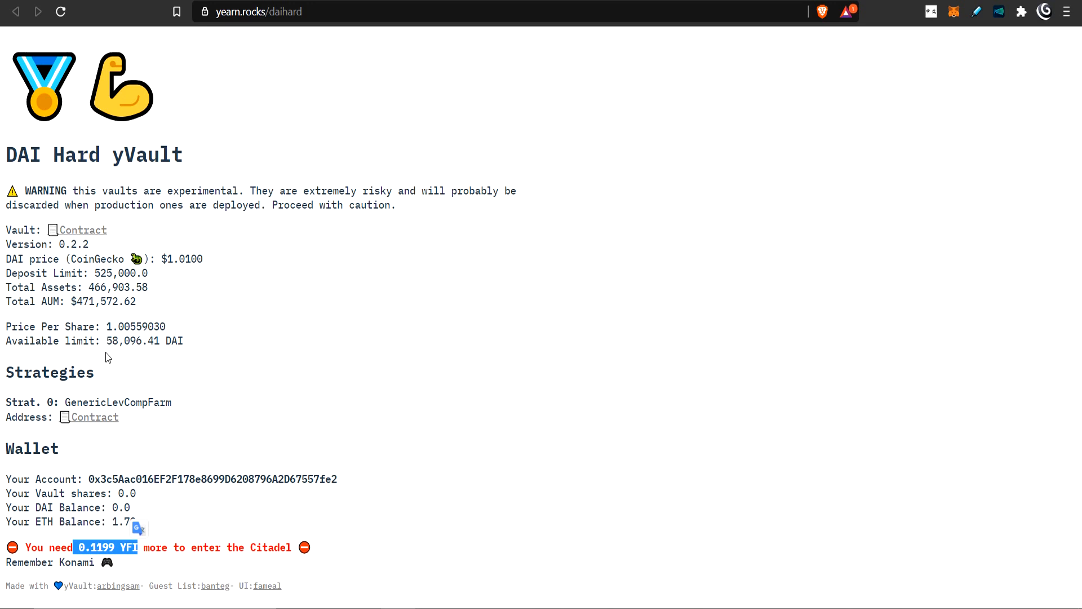
mouse_move(86, 322)
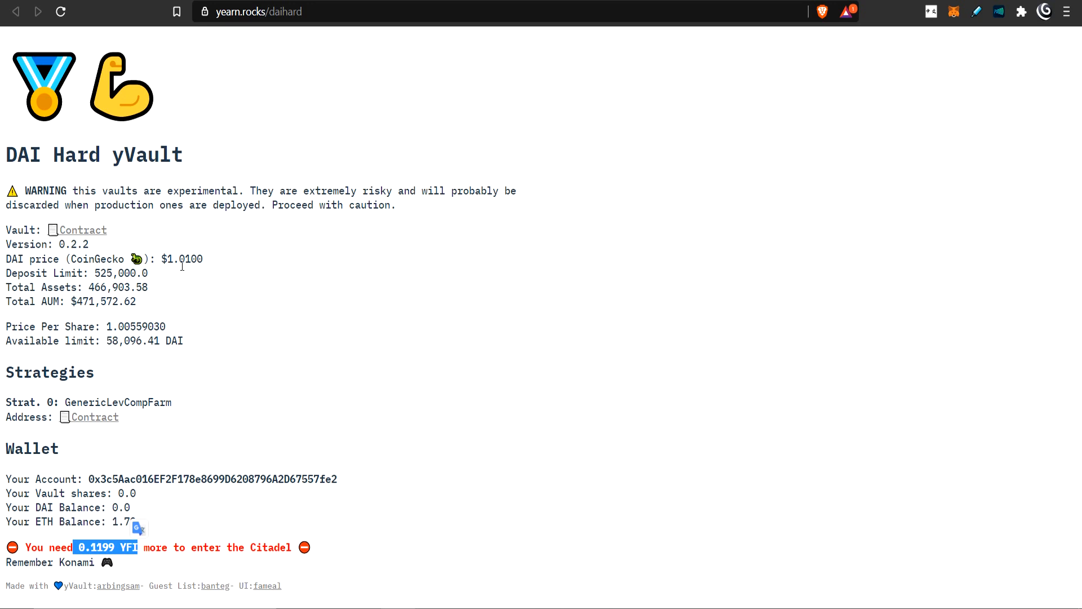
mouse_move(243, 292)
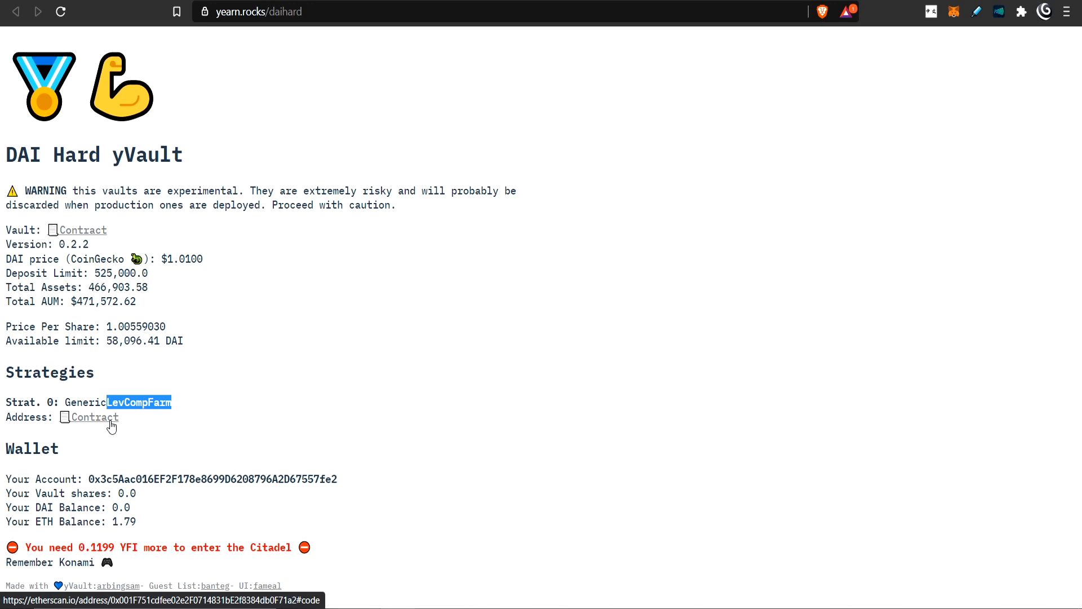
mouse_move(116, 422)
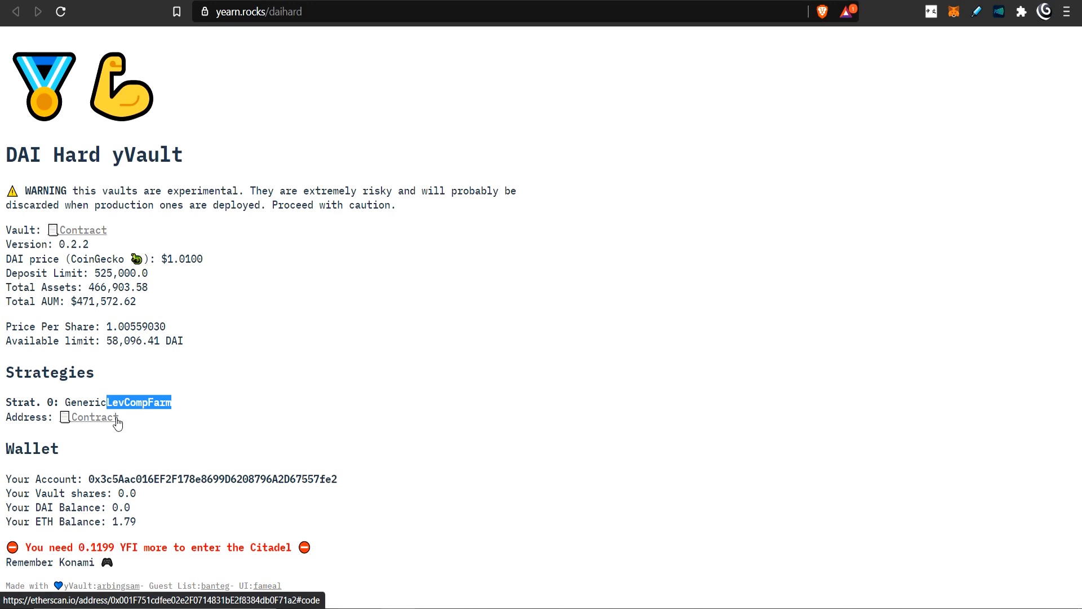
mouse_move(156, 383)
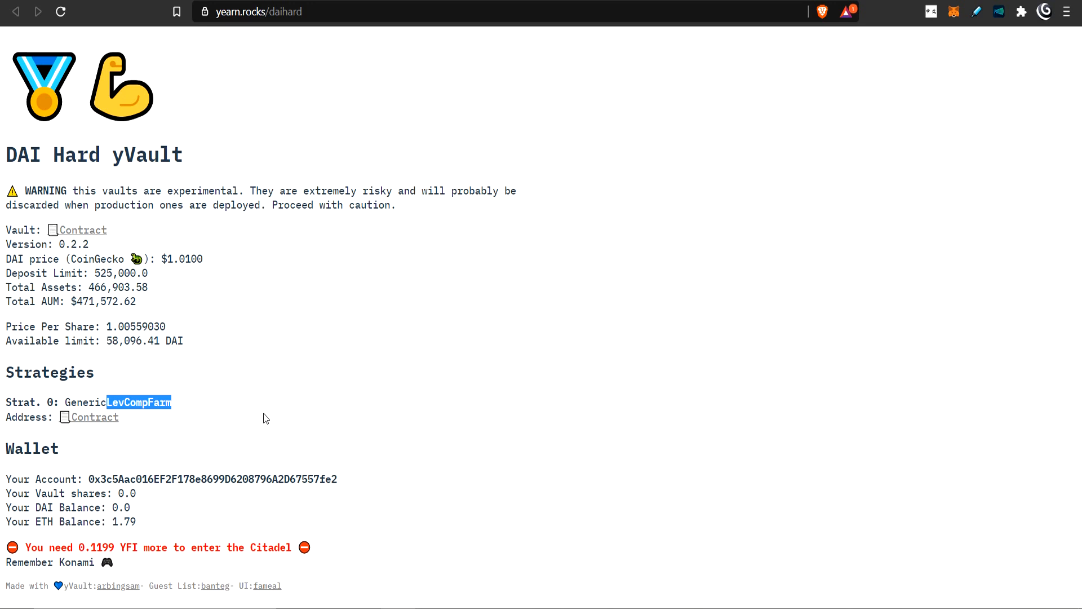
mouse_move(335, 414)
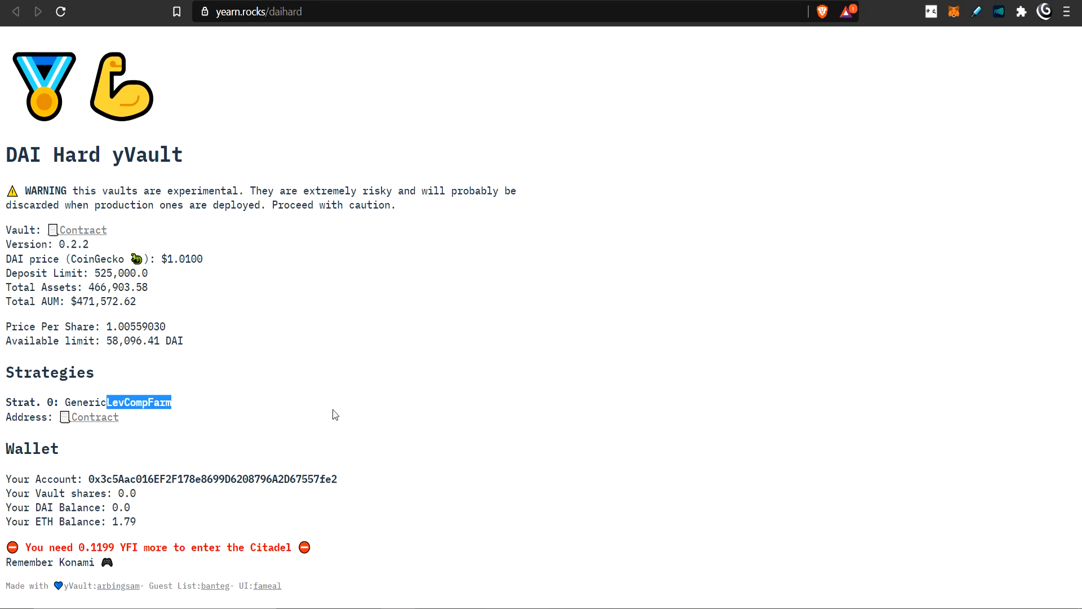
mouse_move(118, 585)
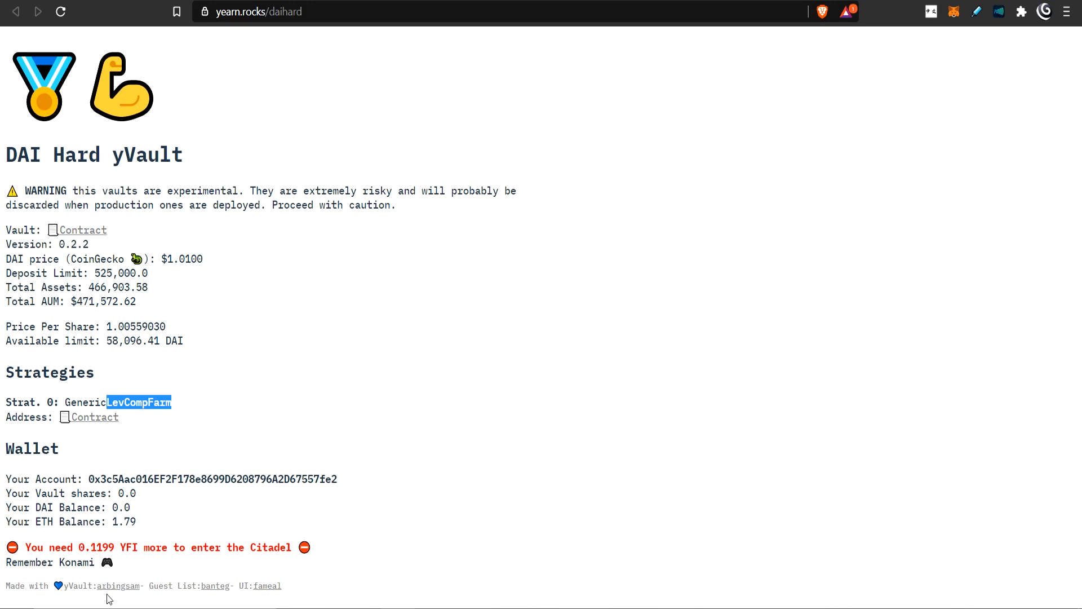
mouse_move(118, 586)
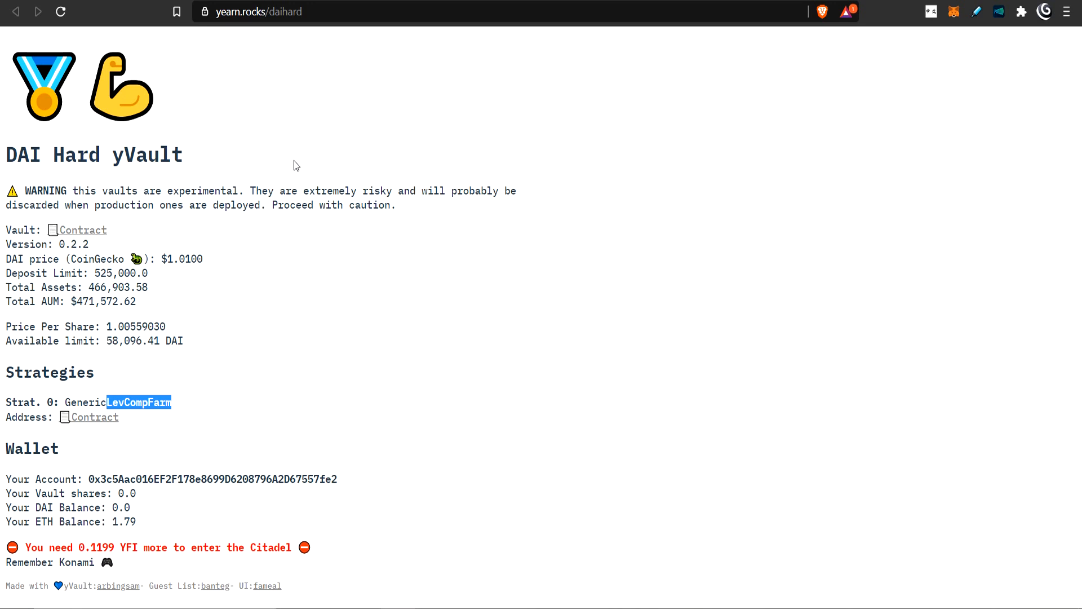
mouse_move(582, 207)
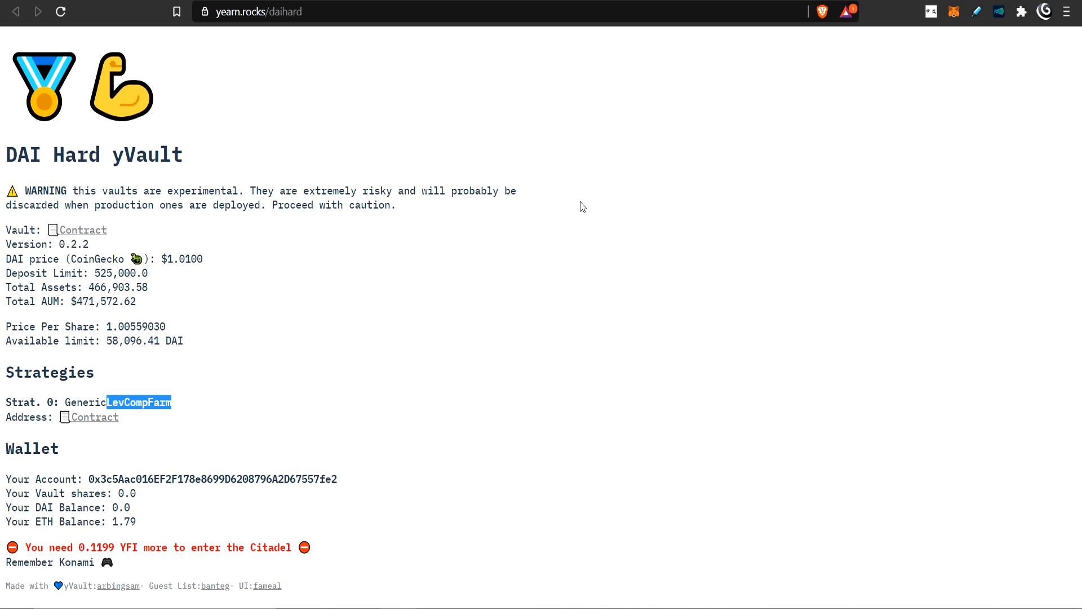
mouse_move(547, 181)
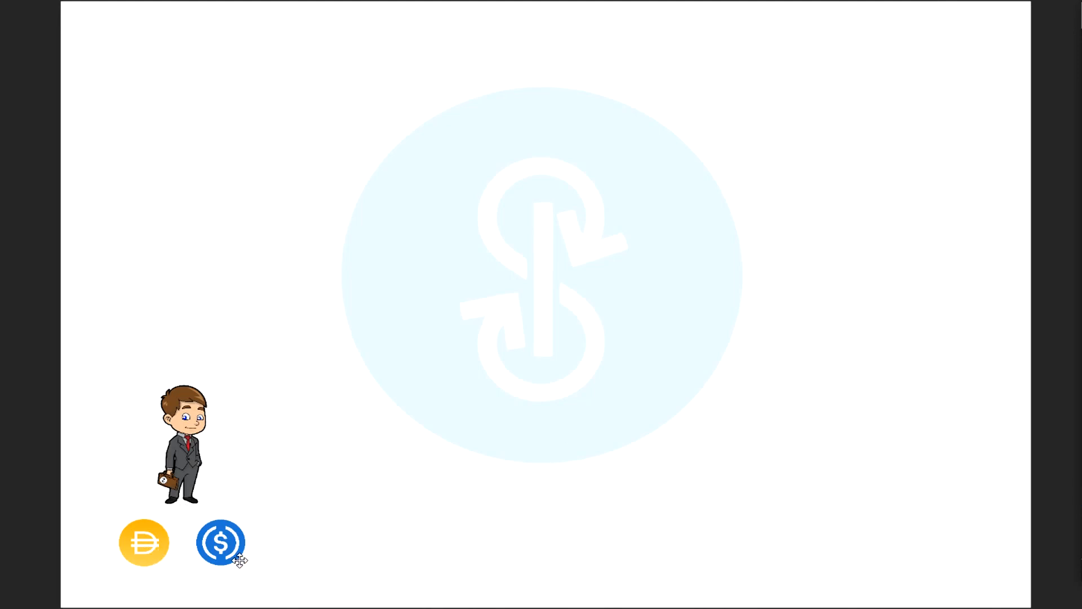
mouse_move(236, 424)
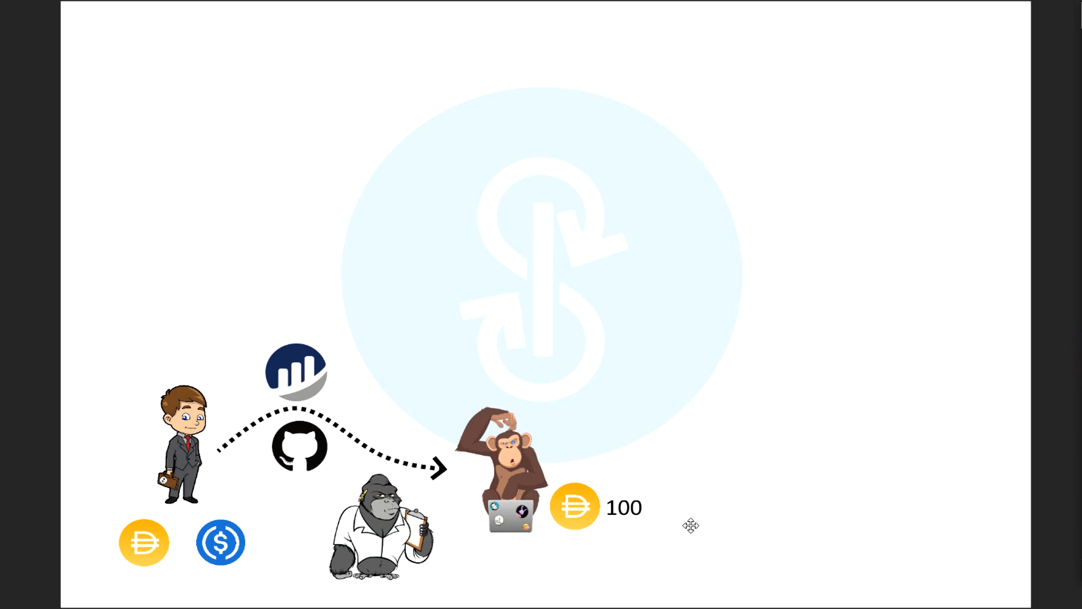
mouse_move(629, 516)
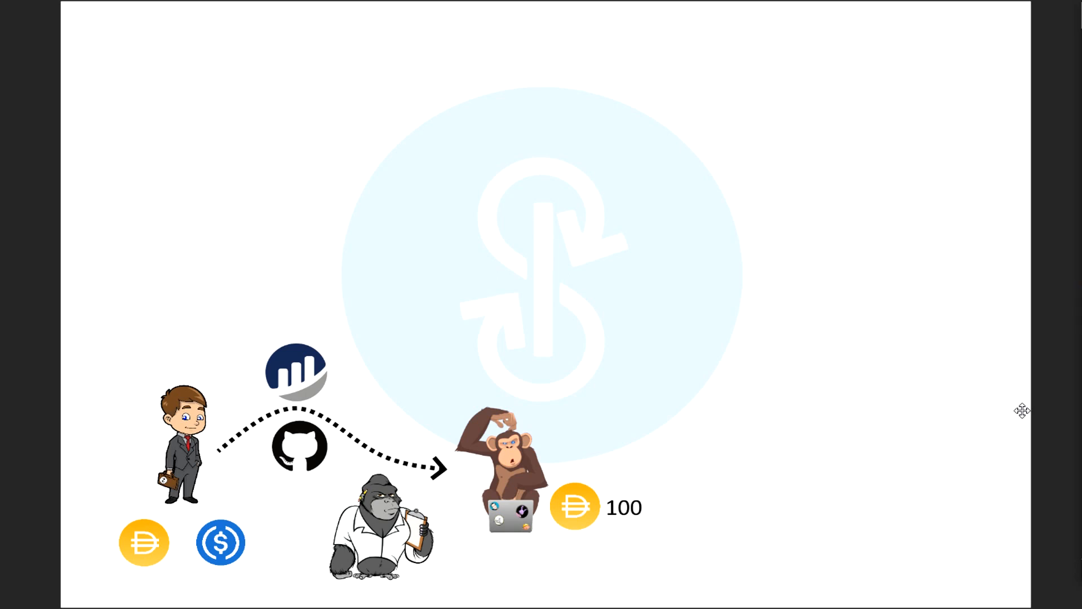
mouse_move(459, 456)
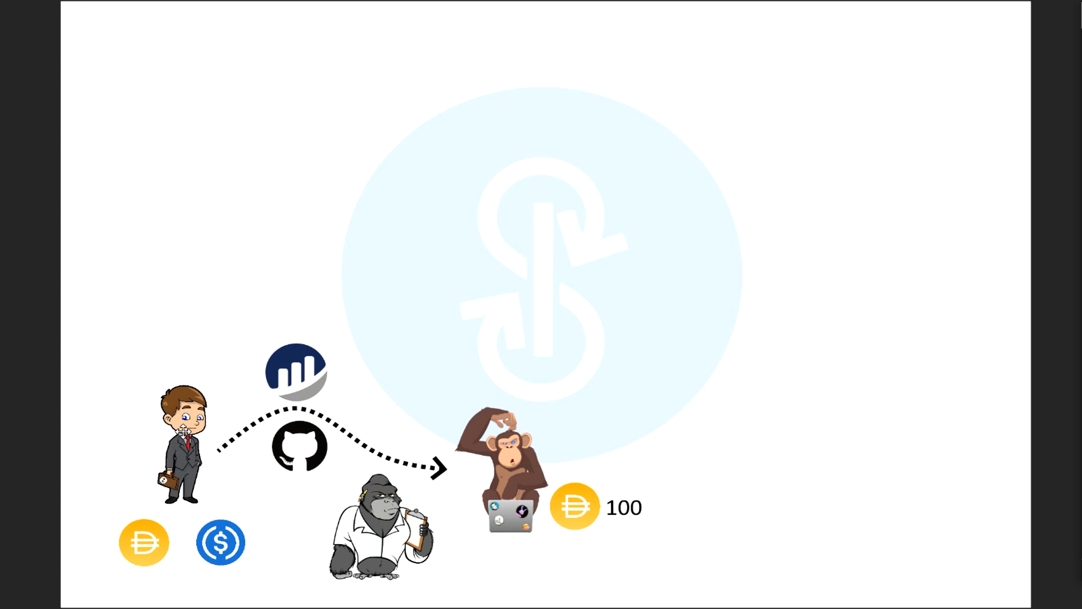
mouse_move(461, 498)
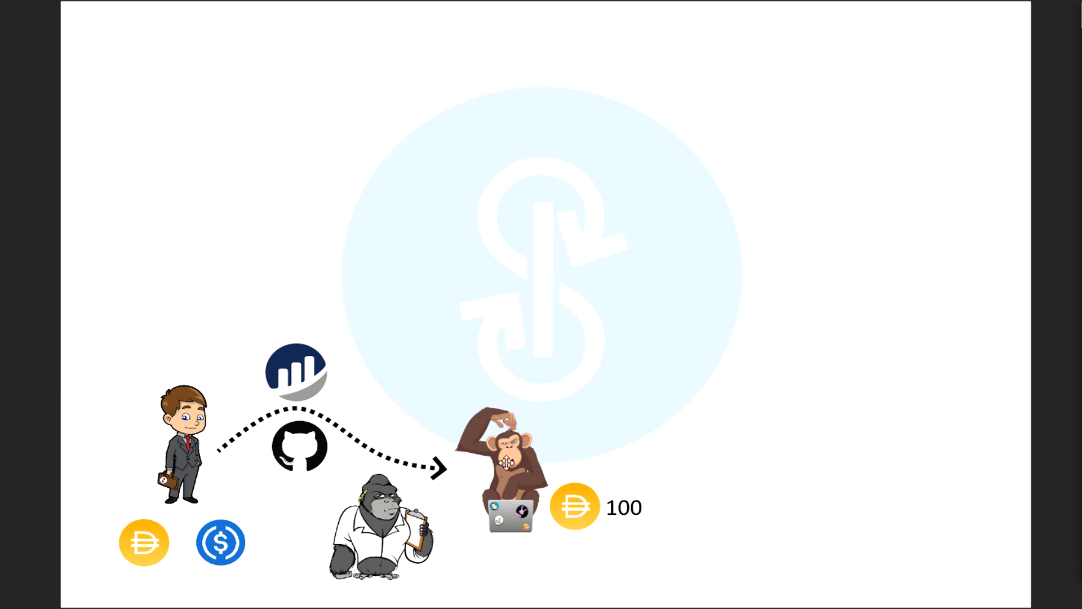
mouse_move(882, 420)
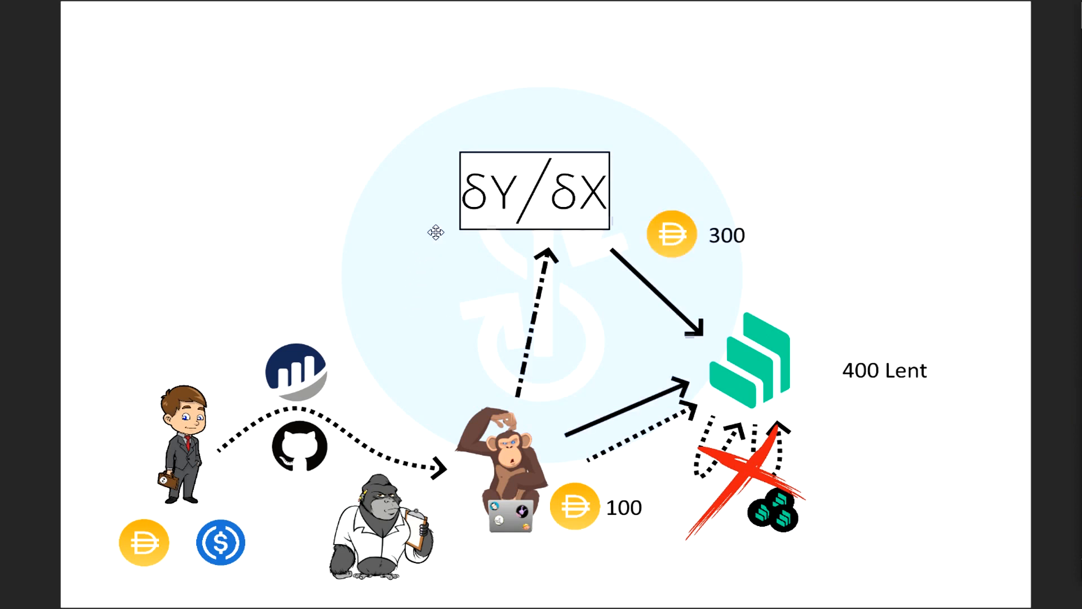
mouse_move(535, 383)
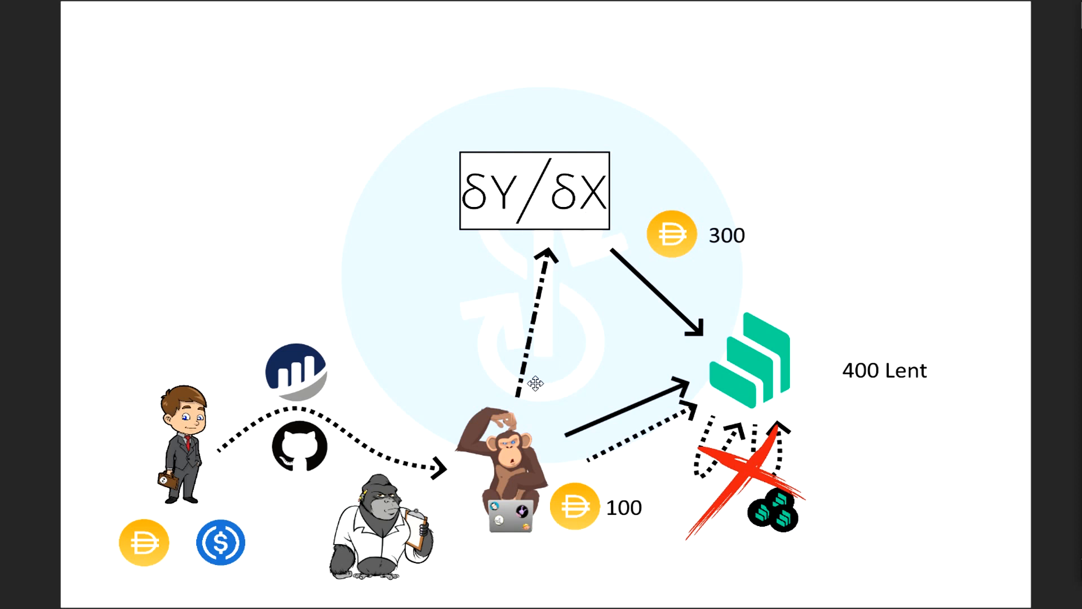
mouse_move(566, 514)
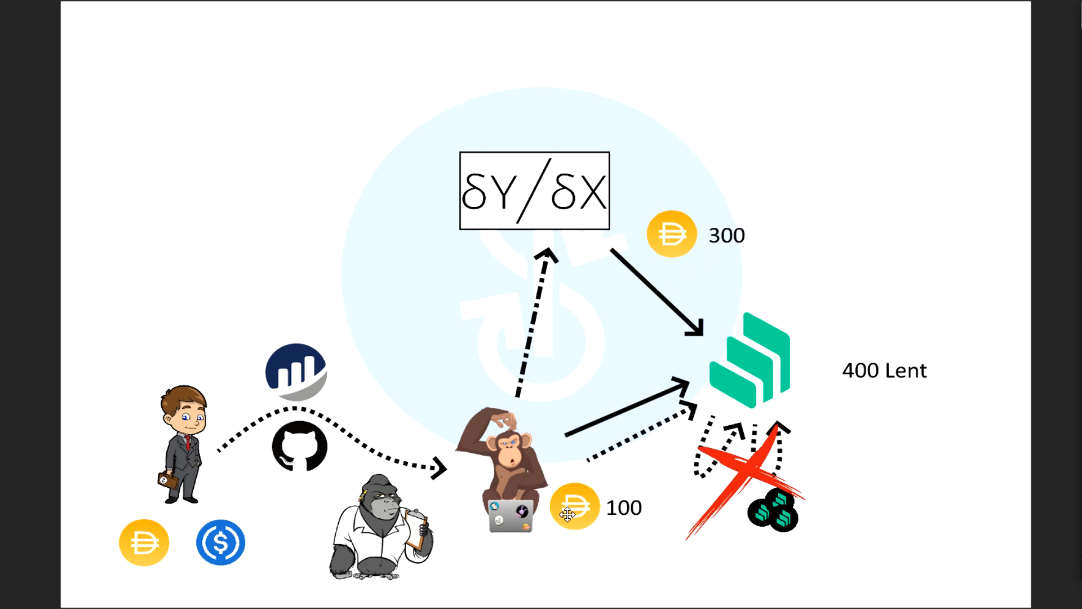
mouse_move(531, 379)
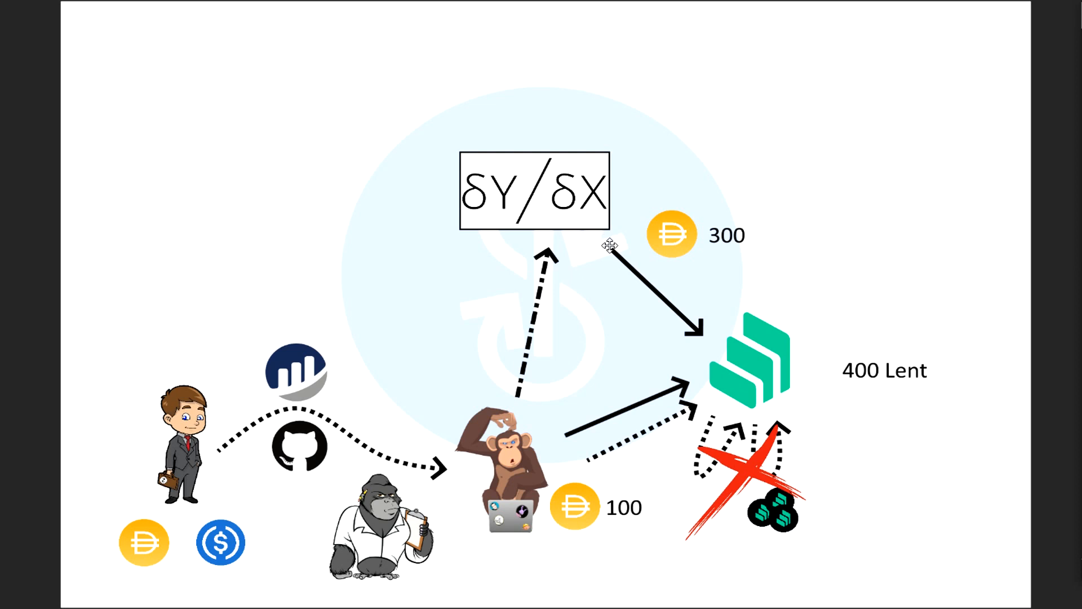
mouse_move(579, 222)
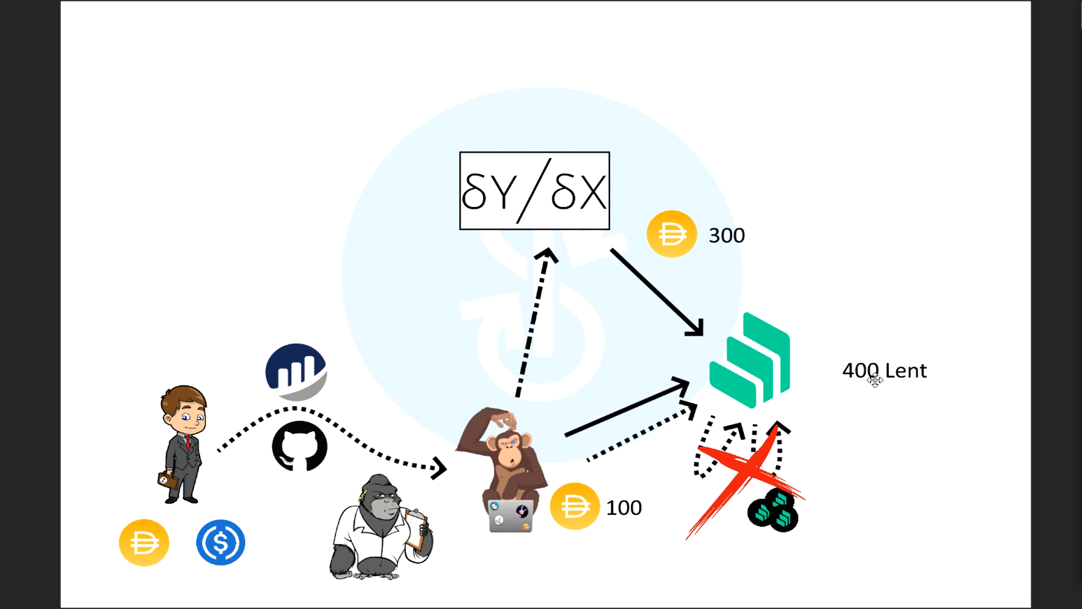
mouse_move(785, 370)
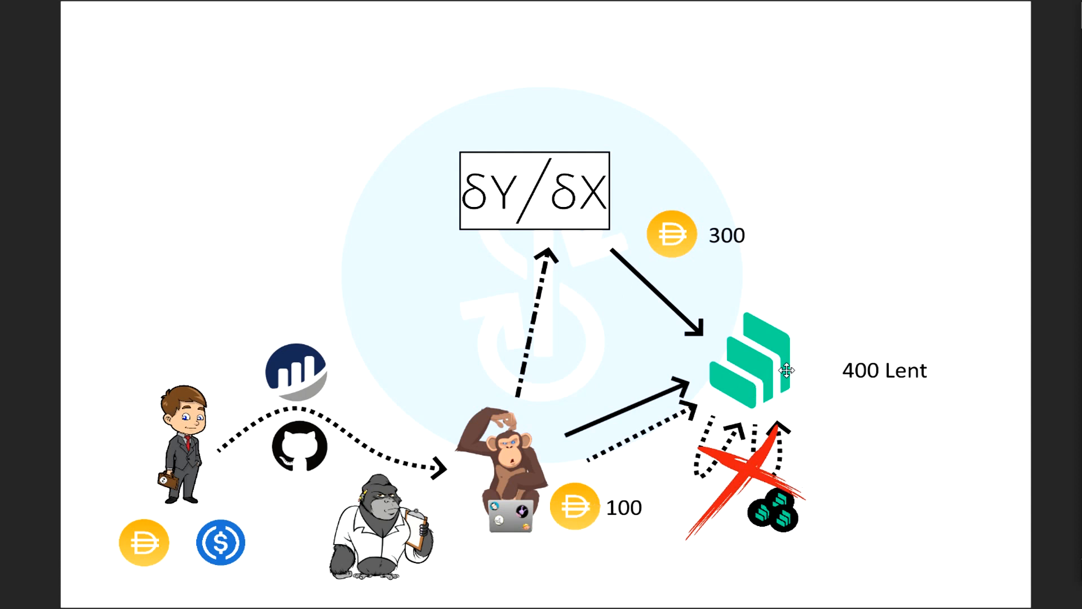
mouse_move(855, 384)
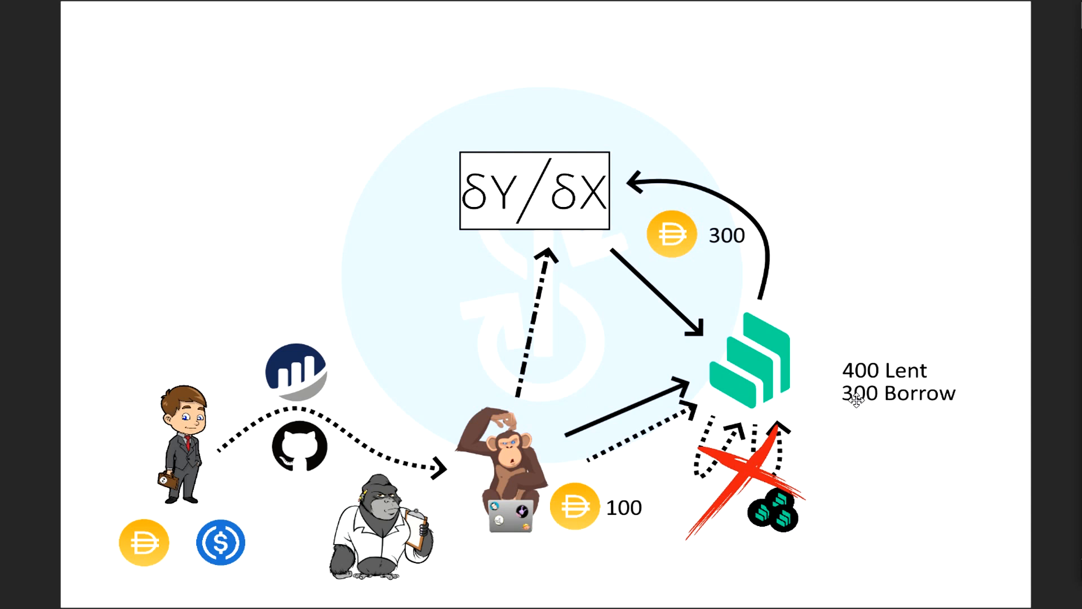
mouse_move(767, 378)
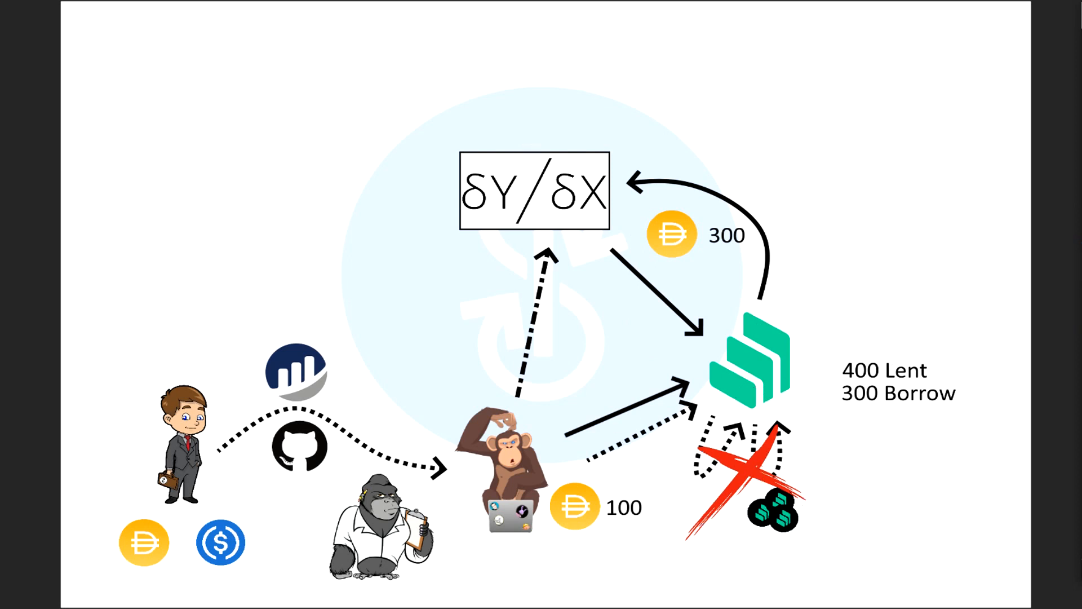
Step: Advance the diagram to show the 300 Borrow figure and return arrow to δY/δX
left_click_drag(770, 514, 856, 308)
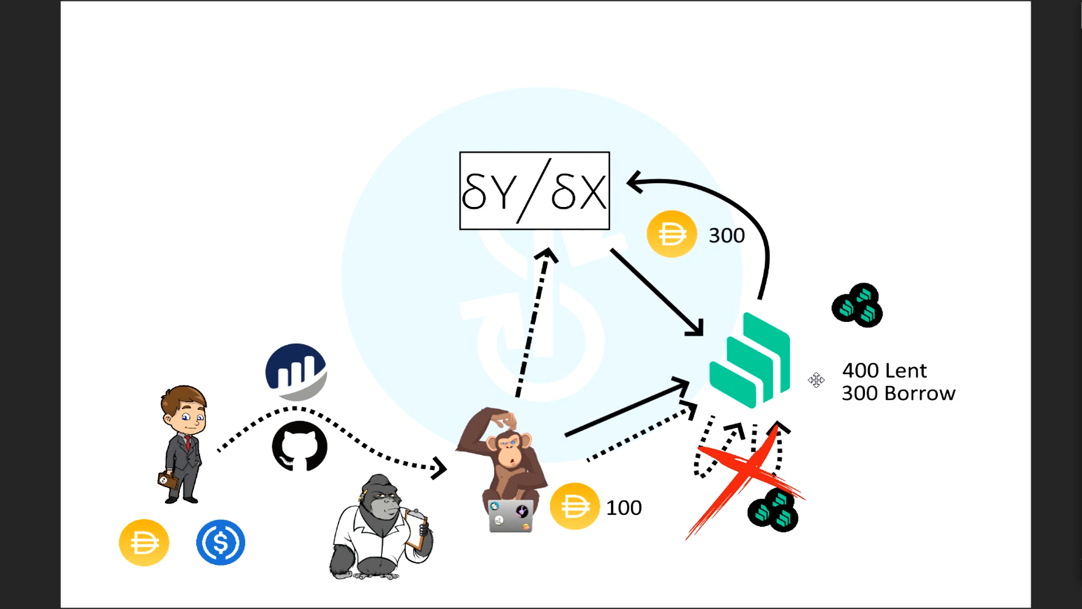
mouse_move(908, 301)
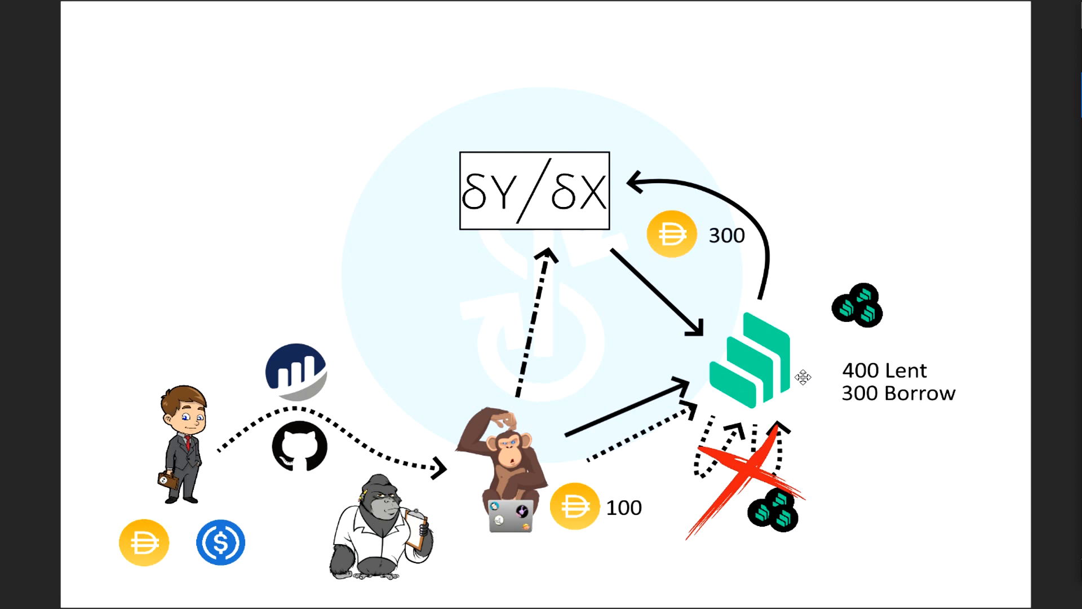
mouse_move(852, 310)
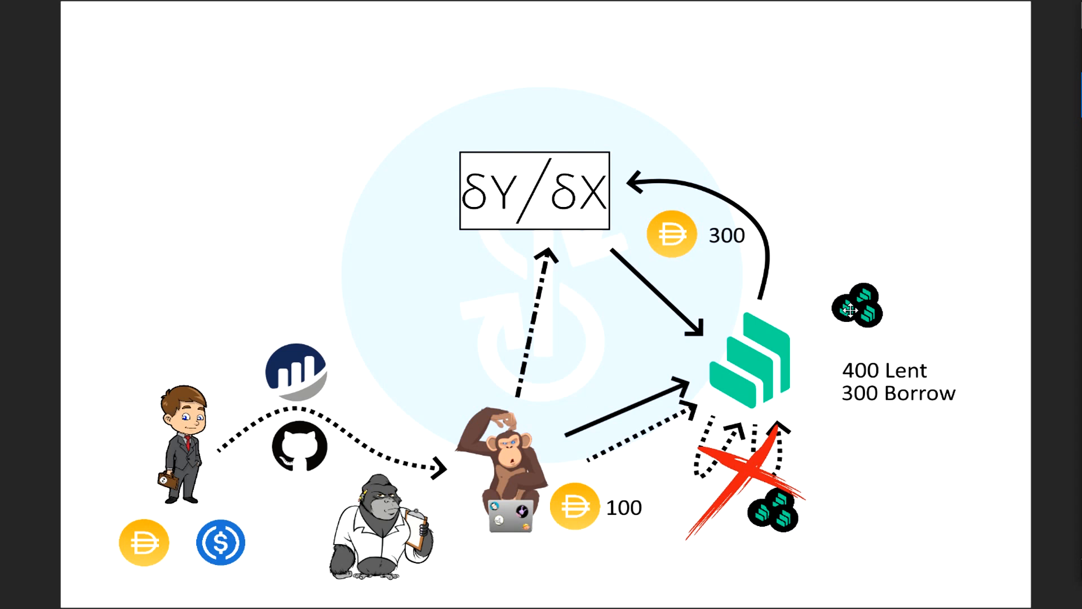
mouse_move(692, 395)
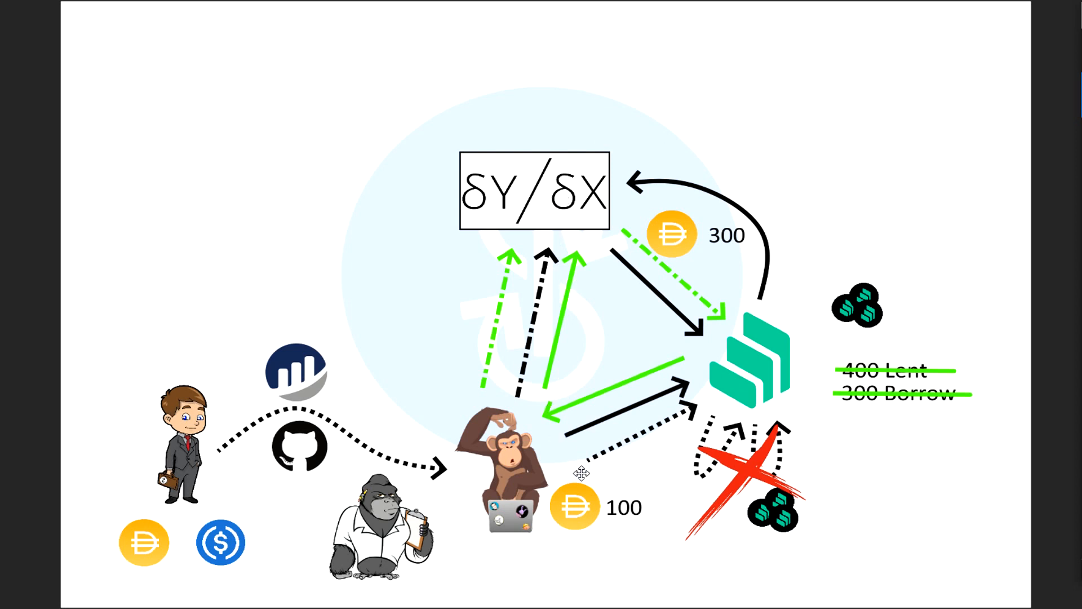
mouse_move(858, 371)
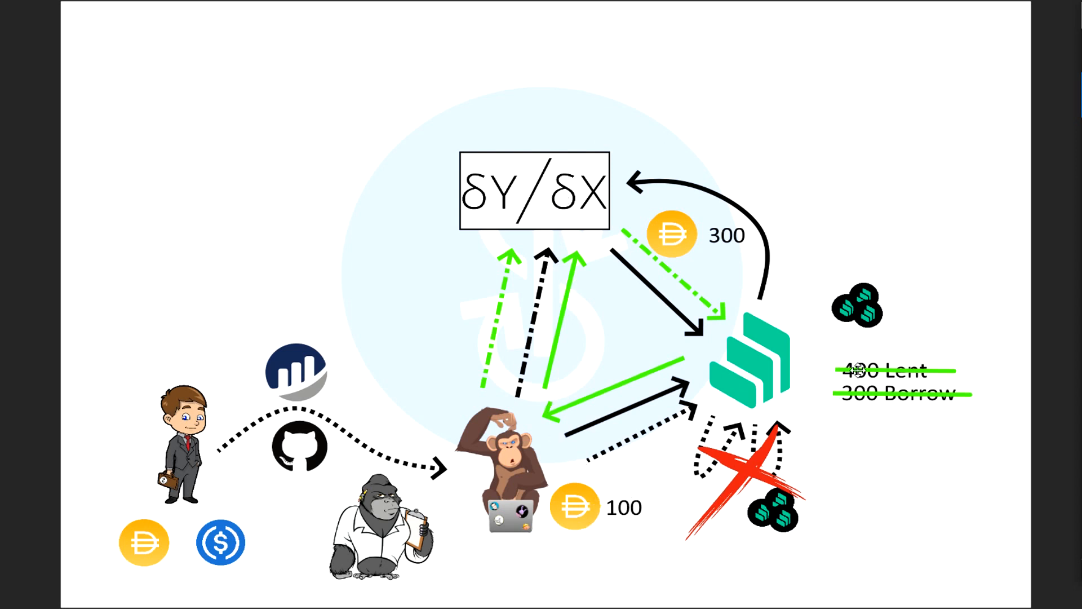
mouse_move(831, 308)
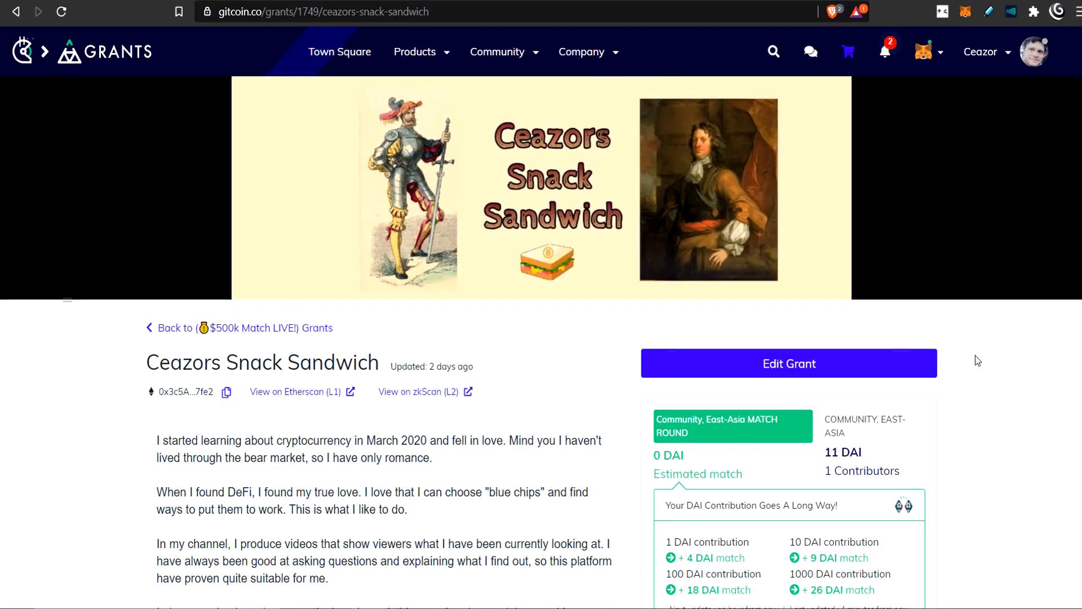
mouse_move(649, 164)
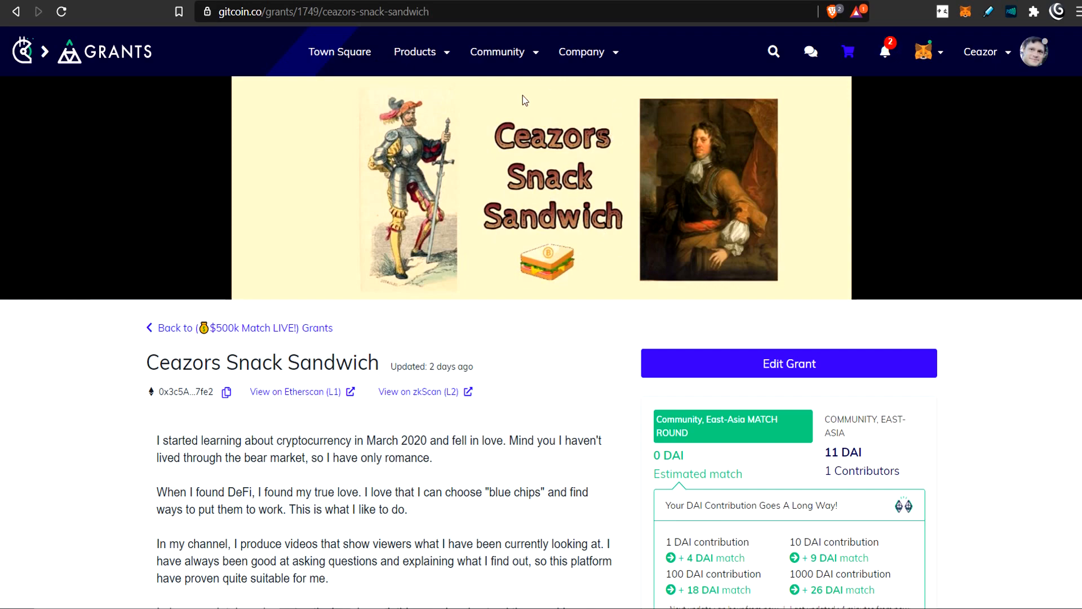
mouse_move(681, 232)
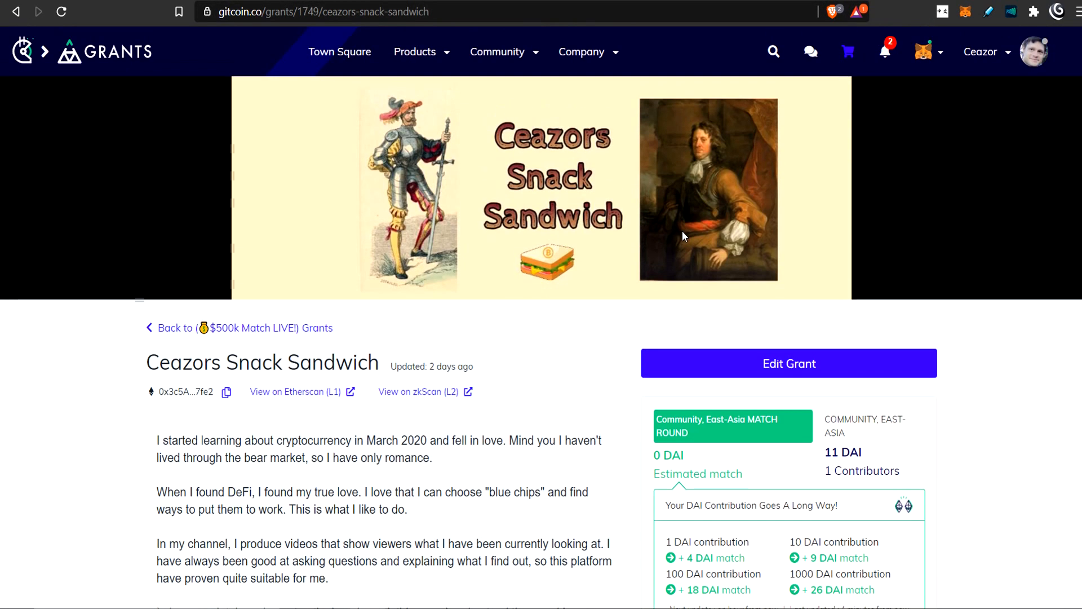
Step: Scroll through the Gitcoin grant description and DAI match estimates, then move on to the yGift page
scroll("down", 3)
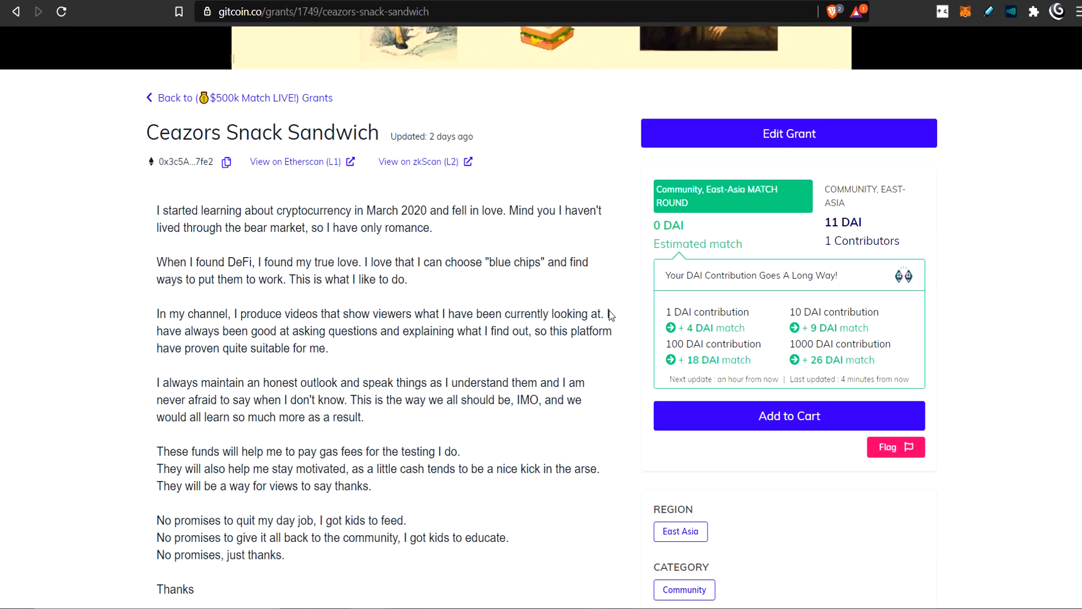
mouse_move(755, 311)
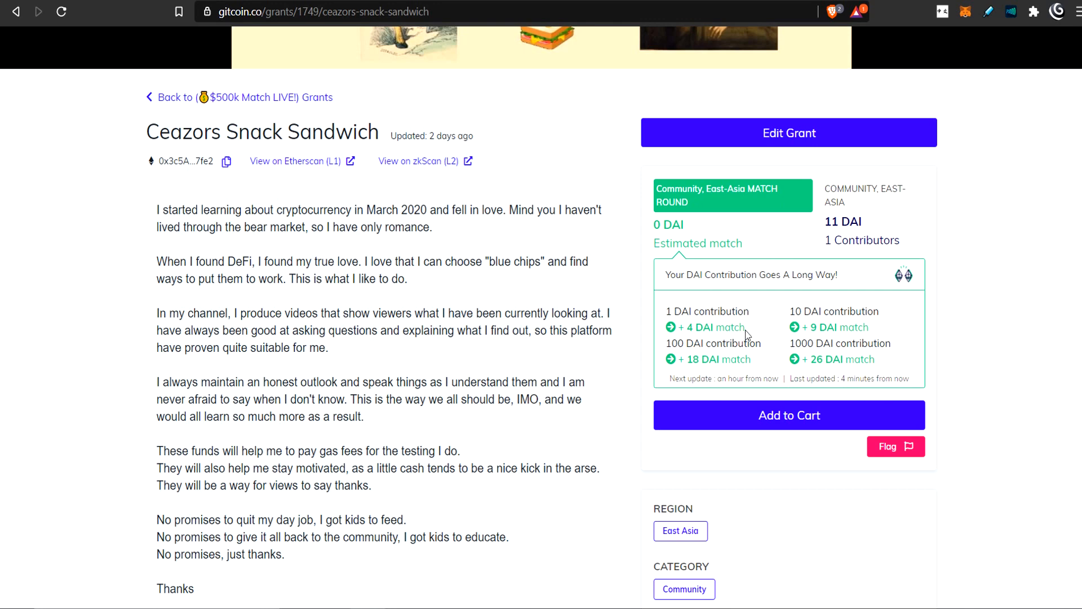
mouse_move(748, 338)
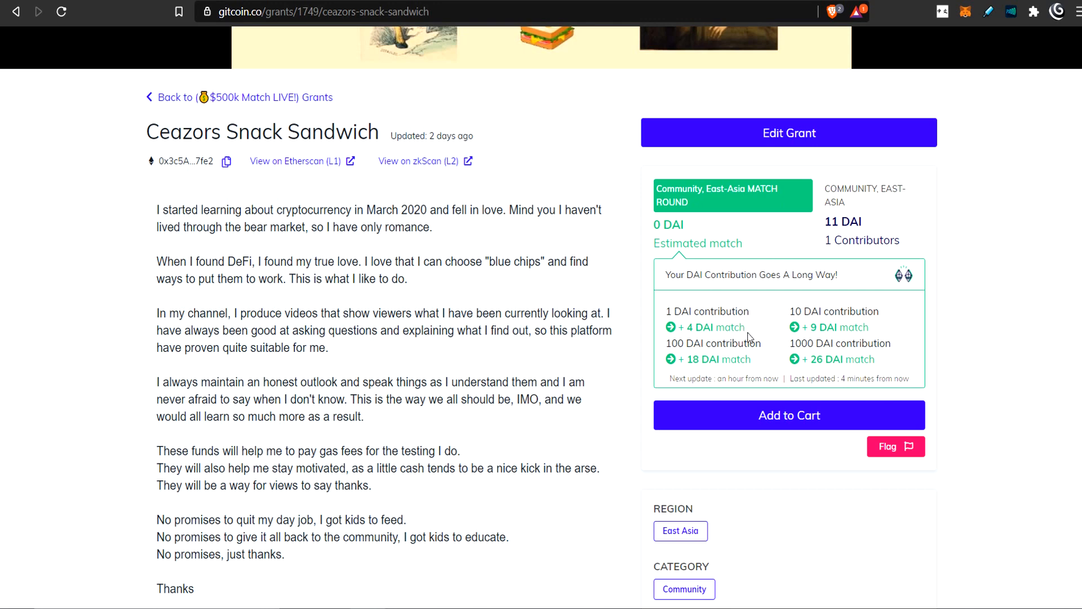
scroll("down", 3)
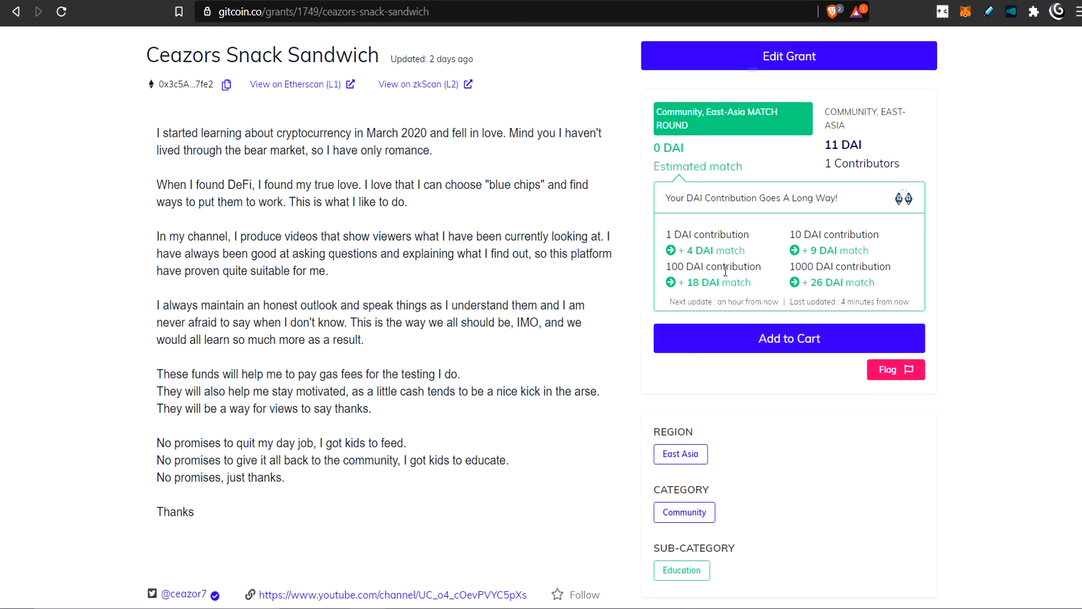
double_click(679, 234)
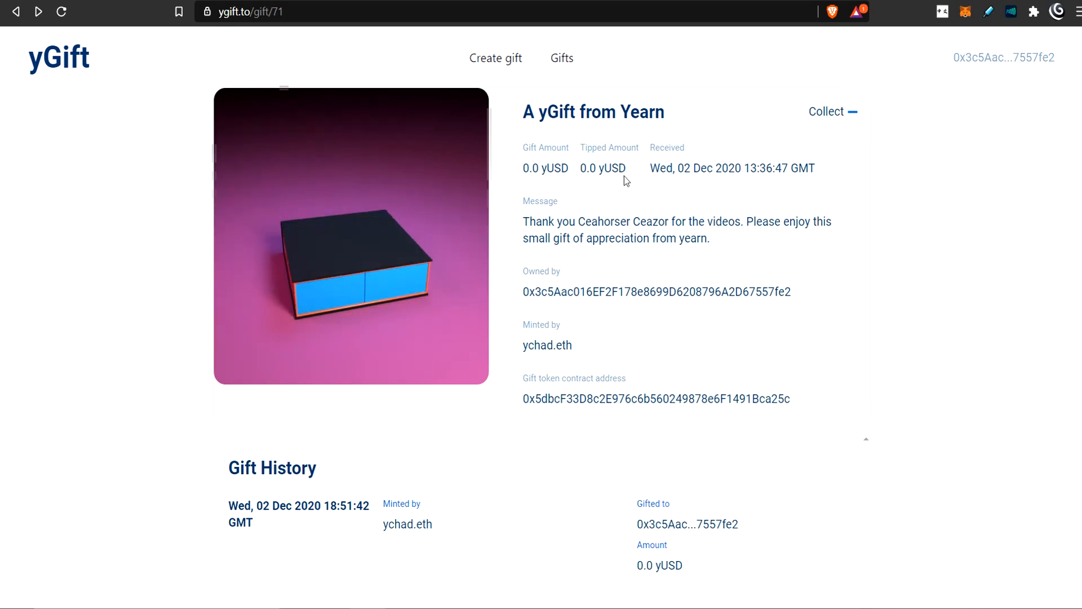
Step: View the yGift from Yearn with its thank-you message, then move on to the Rarible profile
double_click(607, 168)
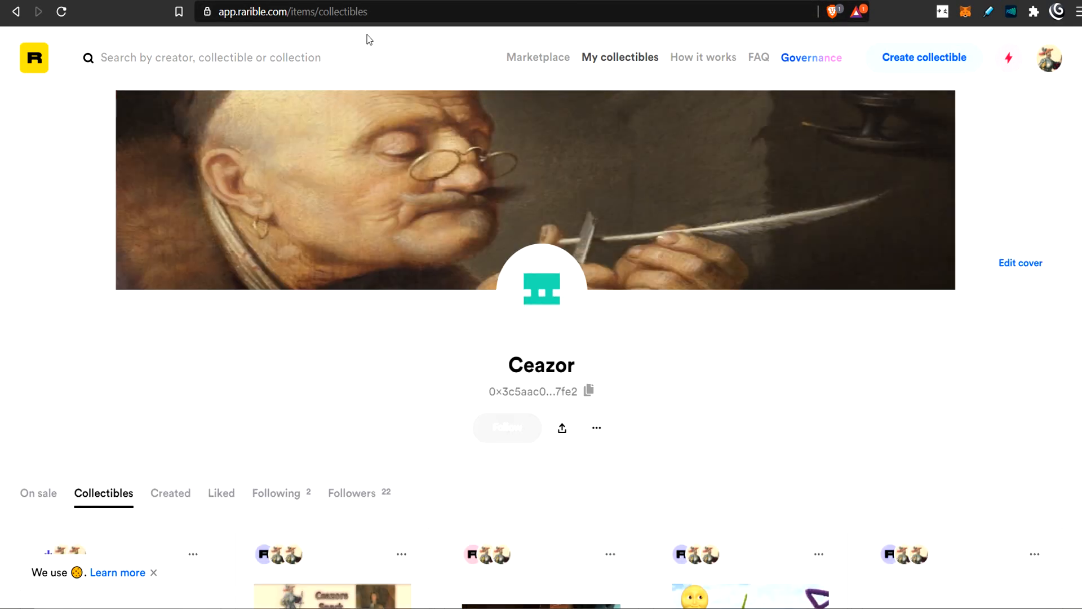
Step: Scroll to Ceazor's Rarible collectibles: Support Ceazor, Magik Defi 20.2020.1, INDEXubbies and Beefy World
scroll("down", 3)
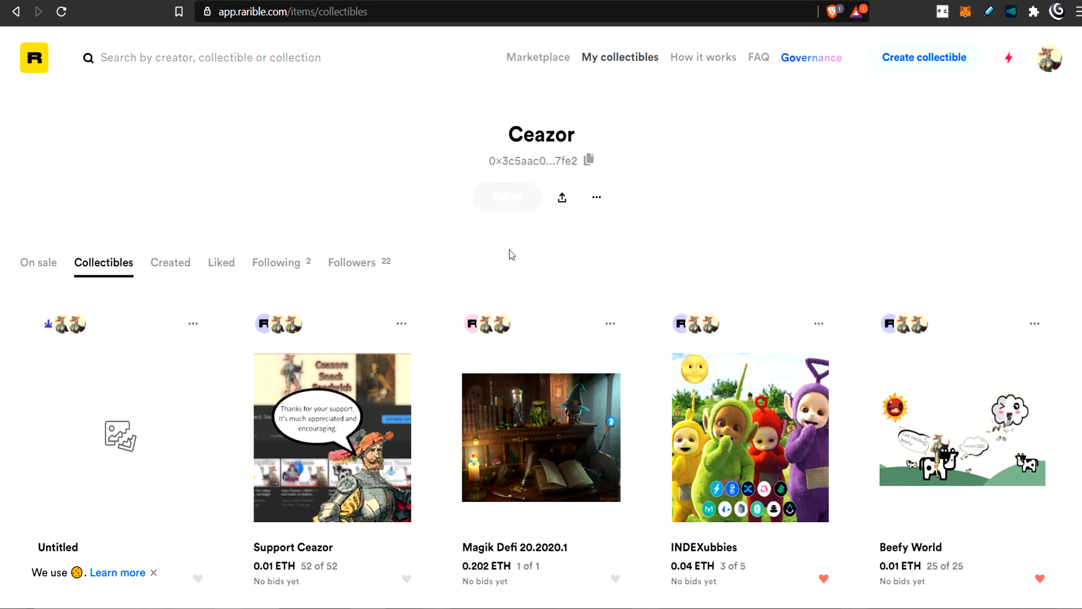